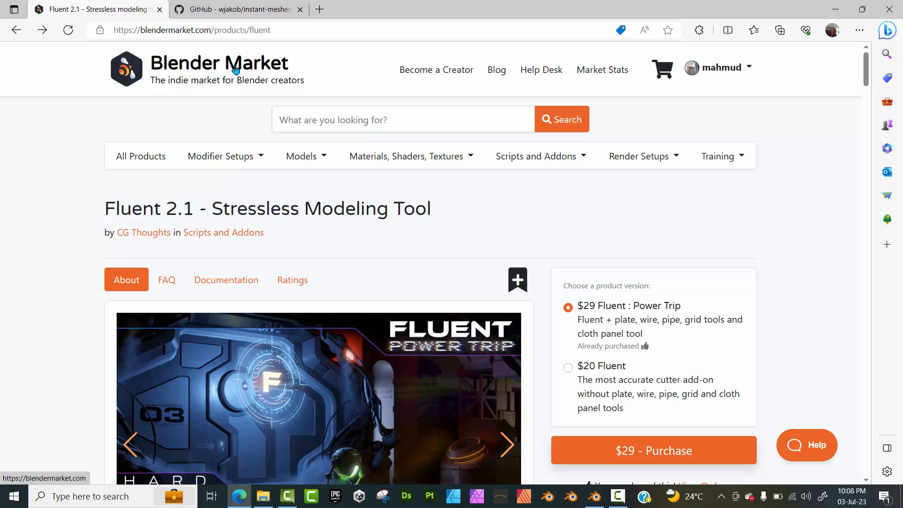
Search Blender Market for 'Fluent' products.
{"action": "left_click", "coordinate": [403, 119]}
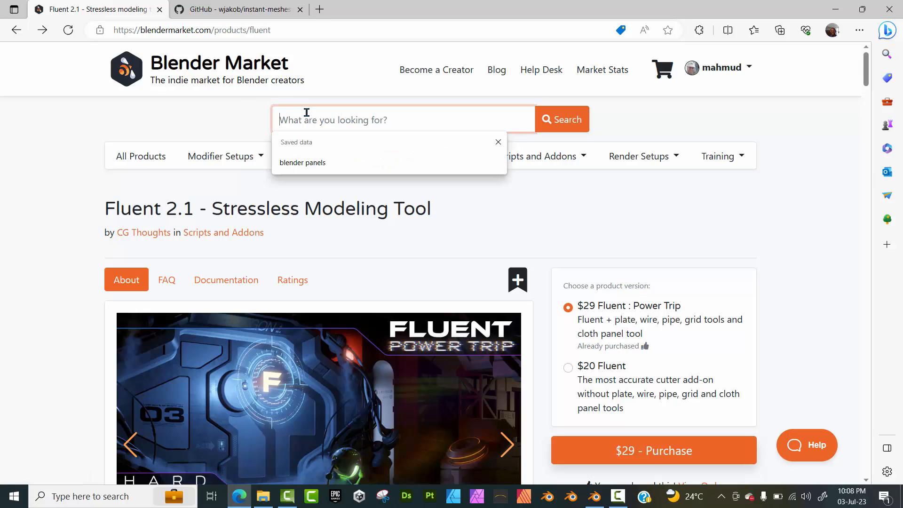
{"action": "type", "text": "Fluent"}
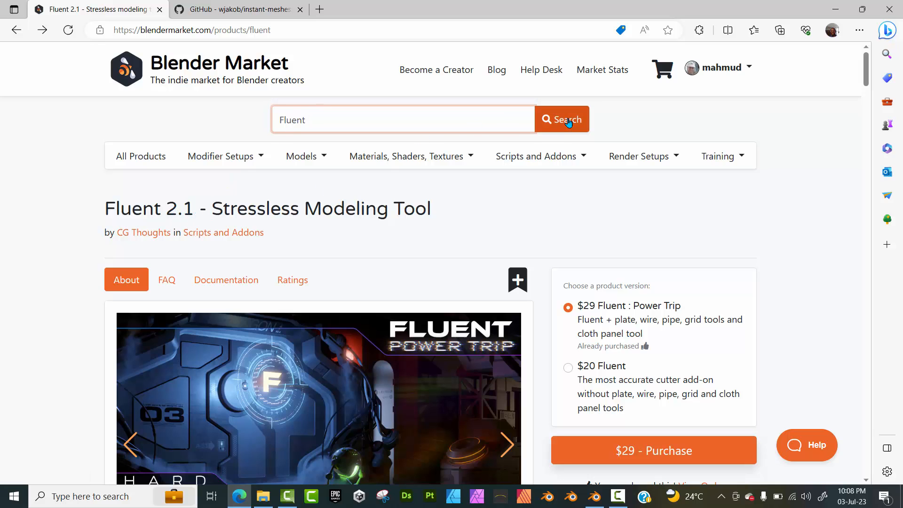
{"action": "left_click", "coordinate": [561, 120]}
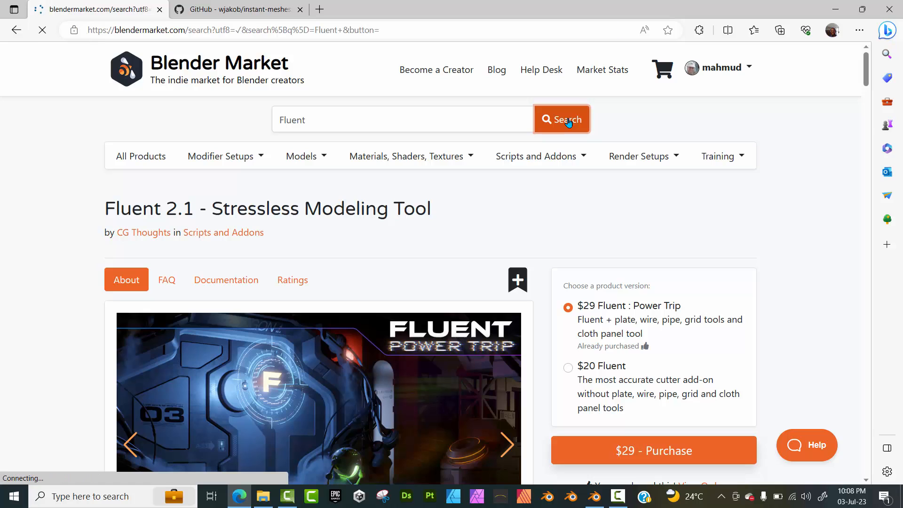
{"action": "left_click", "coordinate": [561, 120]}
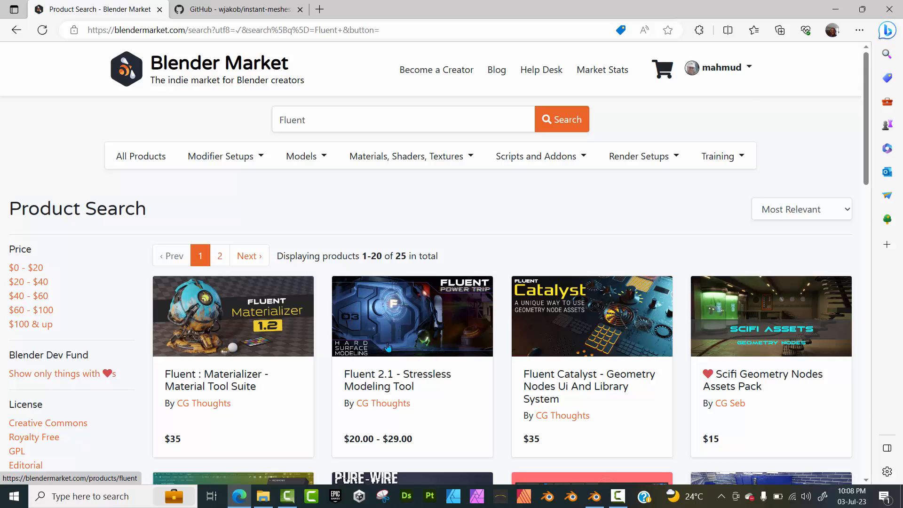
Show the account's Orders page listing Fluent 2.1 Power Trip and its downloads.
{"action": "left_click", "coordinate": [717, 67]}
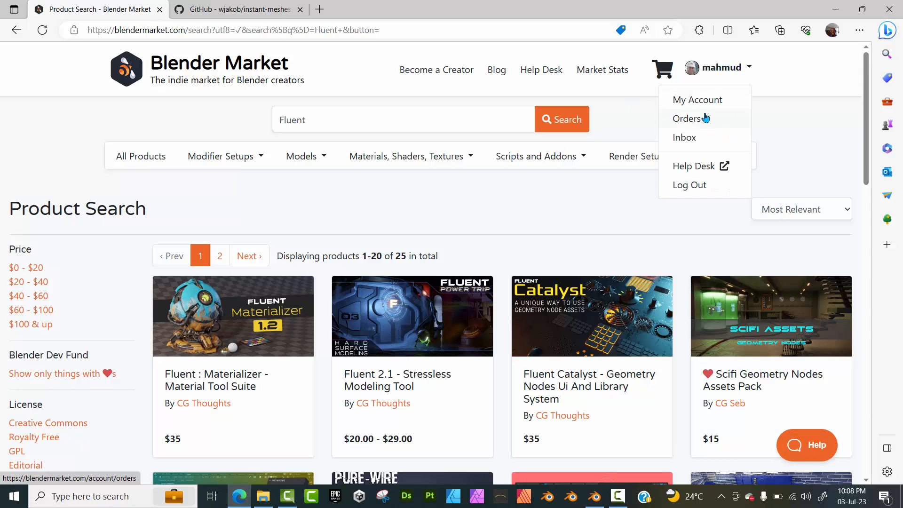
{"action": "left_click", "coordinate": [687, 118]}
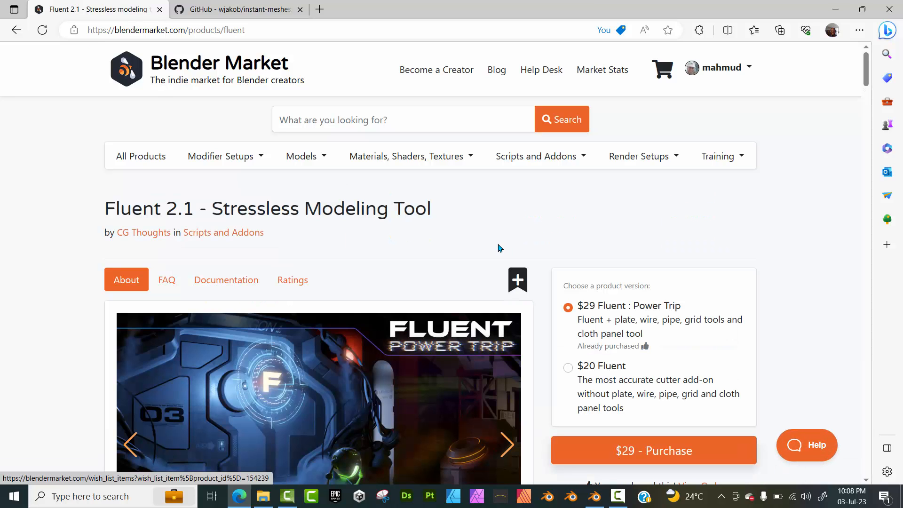
{"action": "scroll", "scroll_direction": "down", "scroll_amount": 3}
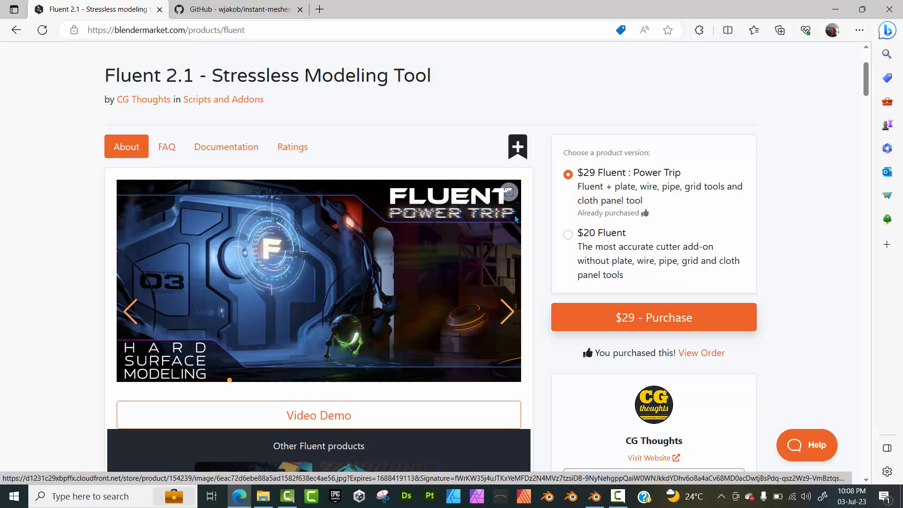
{"action": "mouse_move", "coordinate": [582, 200]}
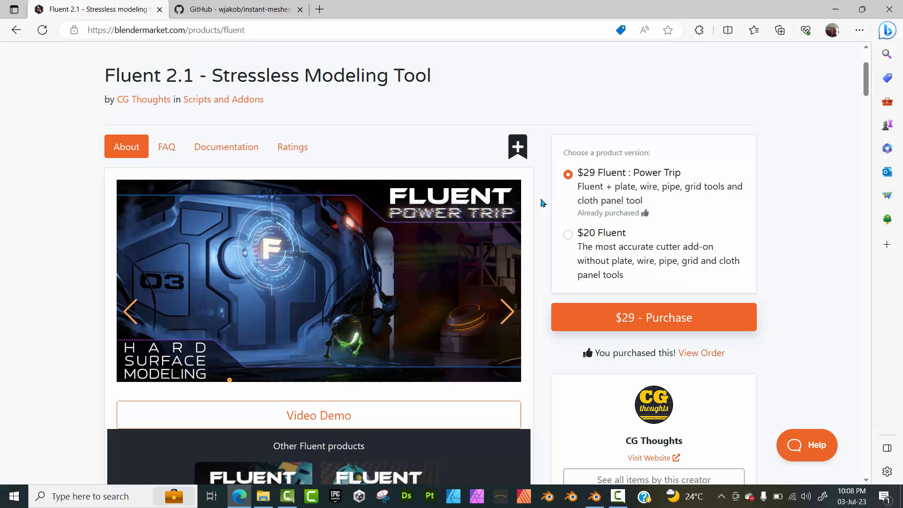
{"action": "mouse_move", "coordinate": [620, 279]}
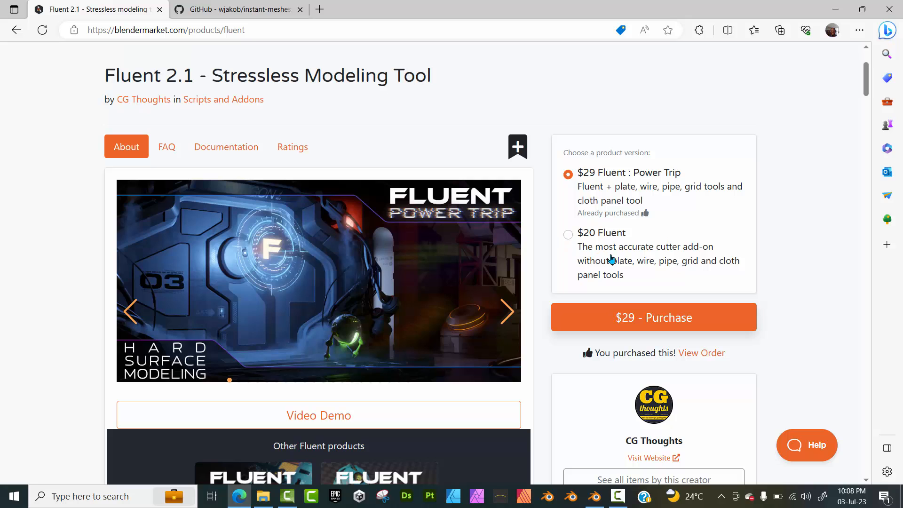
{"action": "mouse_move", "coordinate": [632, 194]}
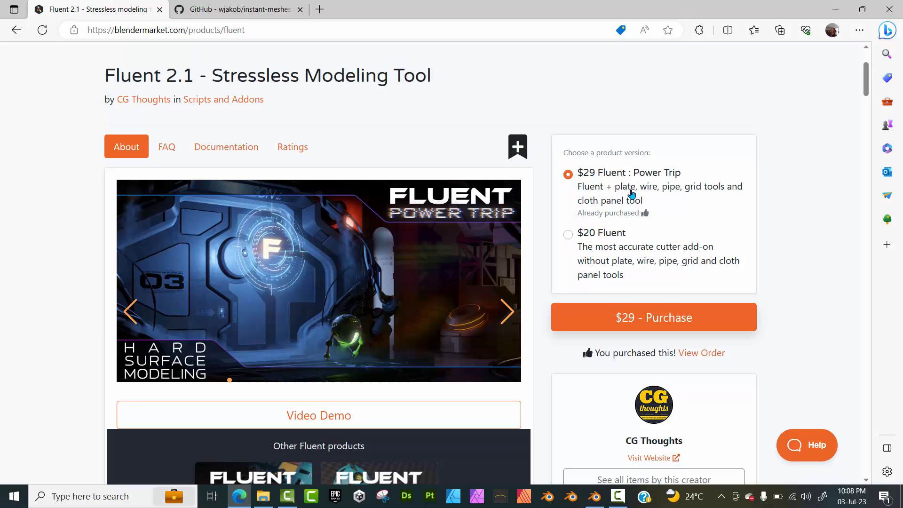
{"action": "mouse_move", "coordinate": [609, 258]}
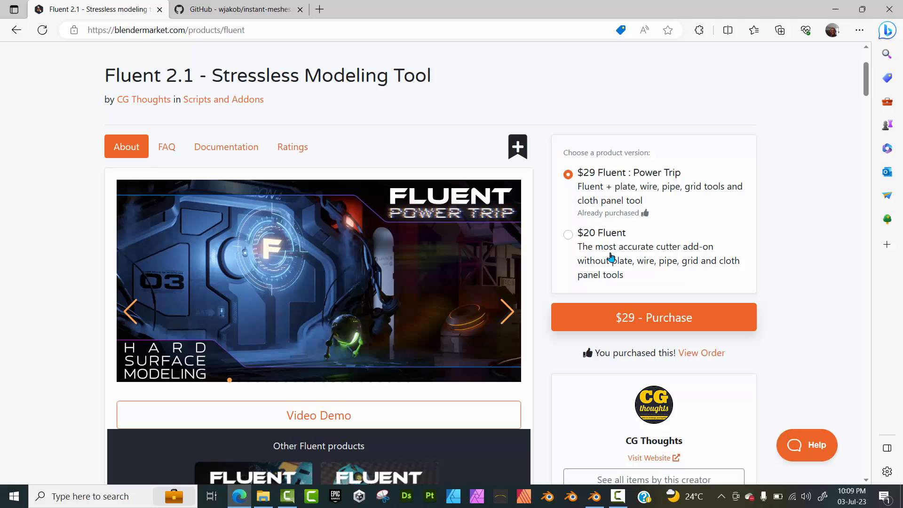
{"action": "mouse_move", "coordinate": [569, 171]}
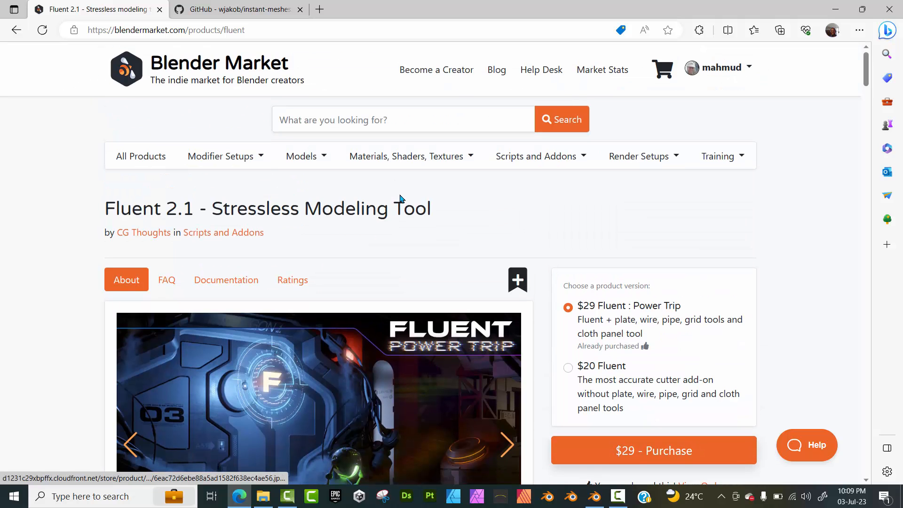
{"action": "left_click", "coordinate": [716, 67]}
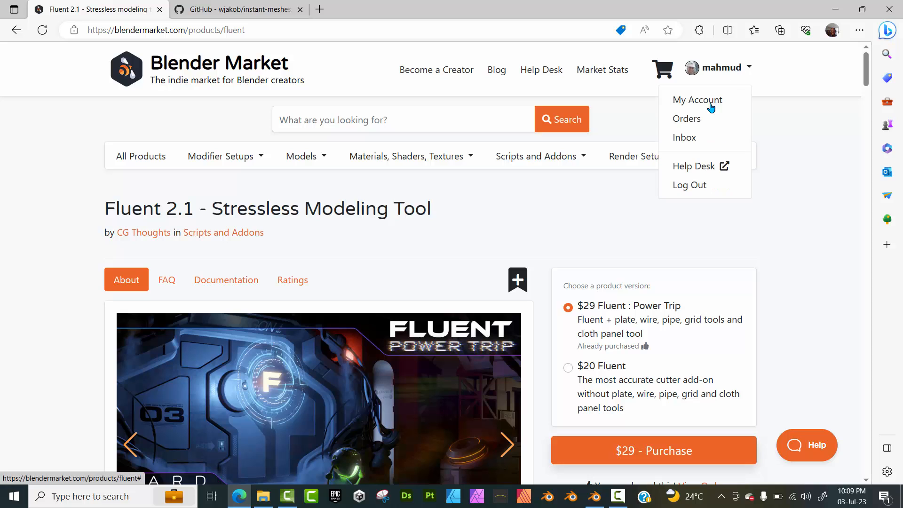
{"action": "left_click", "coordinate": [686, 119]}
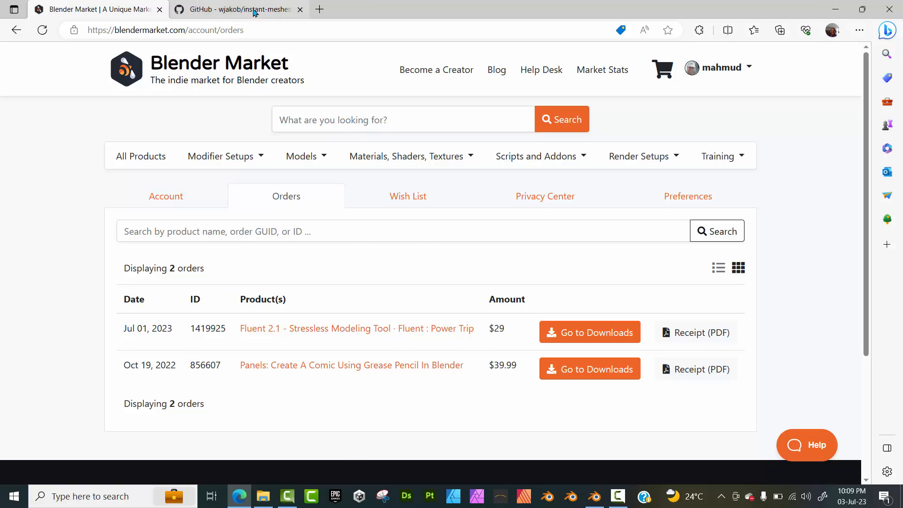
Review the Instant Meshes README's pre-compiled binaries on GitHub, then minimize the browser to reveal Blender.
{"action": "left_click", "coordinate": [236, 9]}
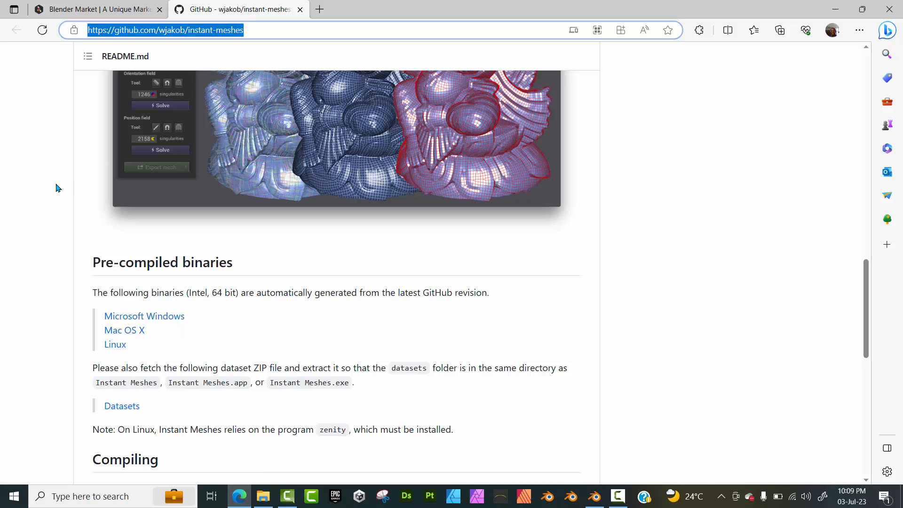
{"action": "scroll", "scroll_direction": "up", "scroll_amount": 3}
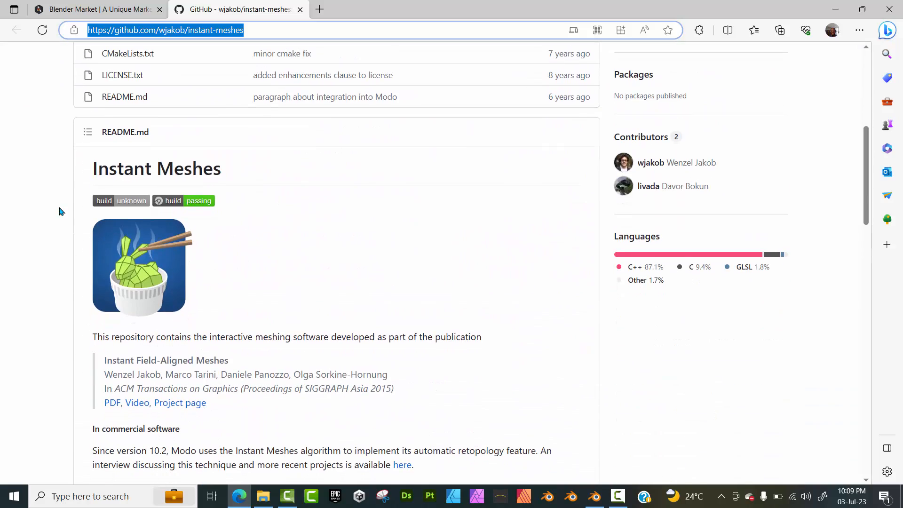
{"action": "scroll", "scroll_direction": "down", "scroll_amount": 3}
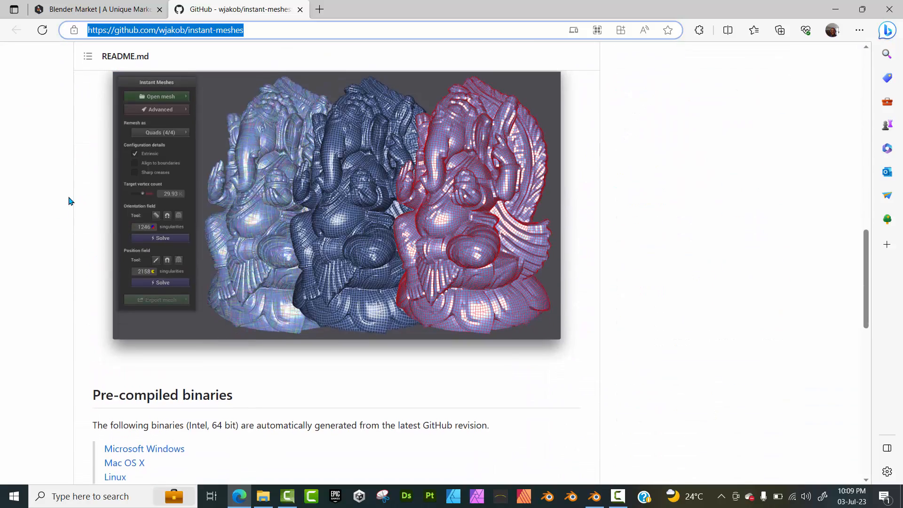
{"action": "scroll", "scroll_direction": "down", "scroll_amount": 3}
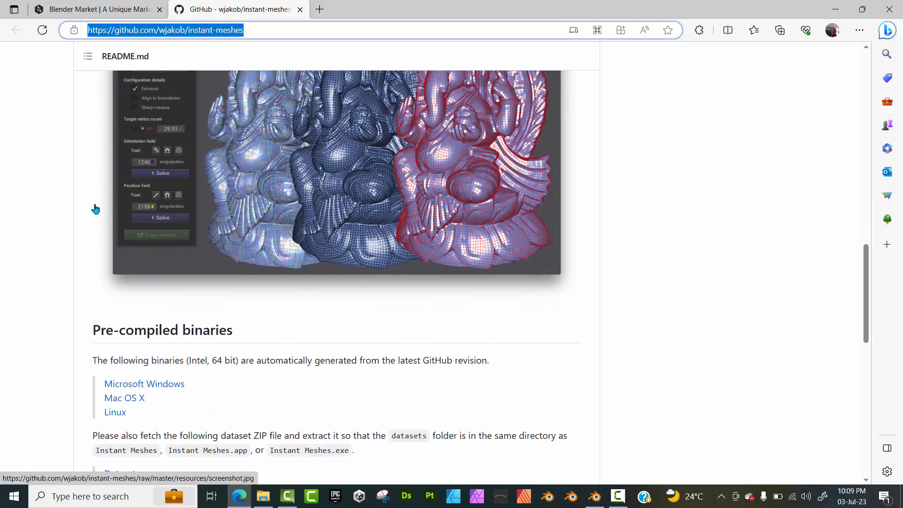
{"action": "scroll", "scroll_direction": "down", "scroll_amount": 3}
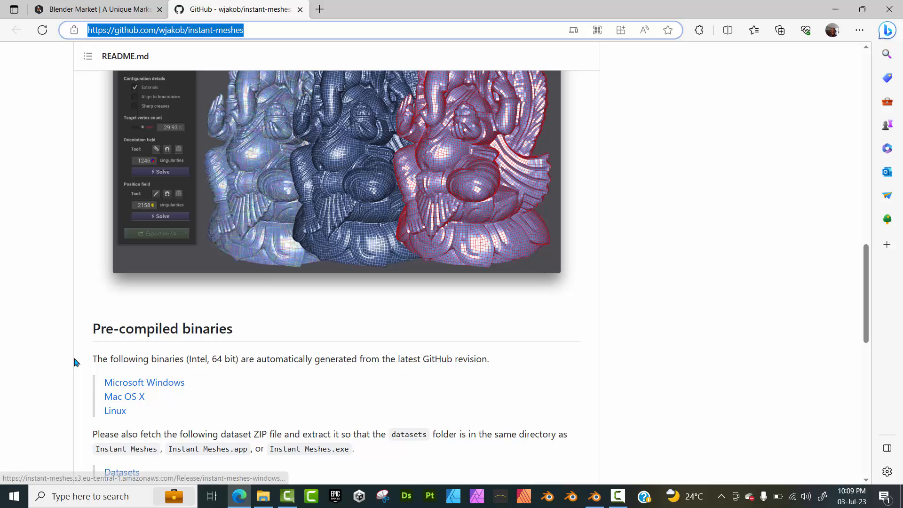
{"action": "left_click", "coordinate": [594, 496]}
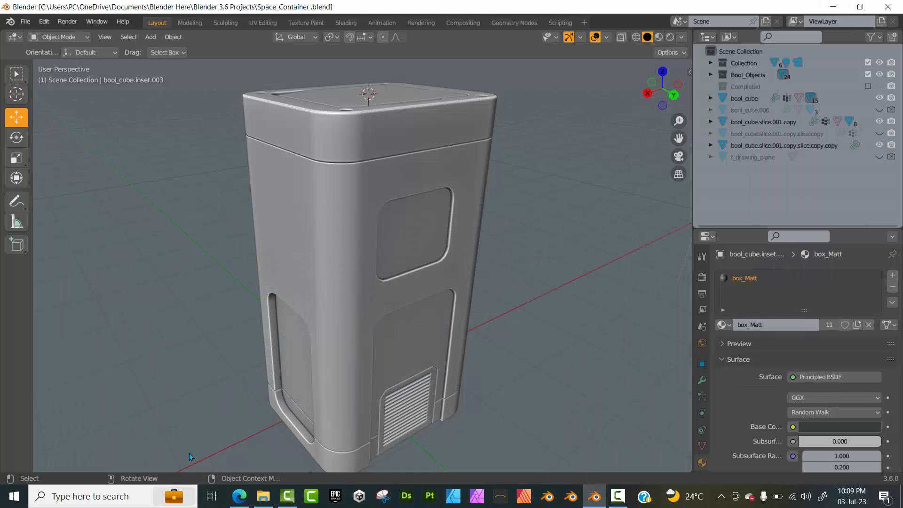
Check the Downloads folder holds the Fluent Power Trip zip and Instant Meshes, then return to Blender.
{"action": "left_click", "coordinate": [263, 495]}
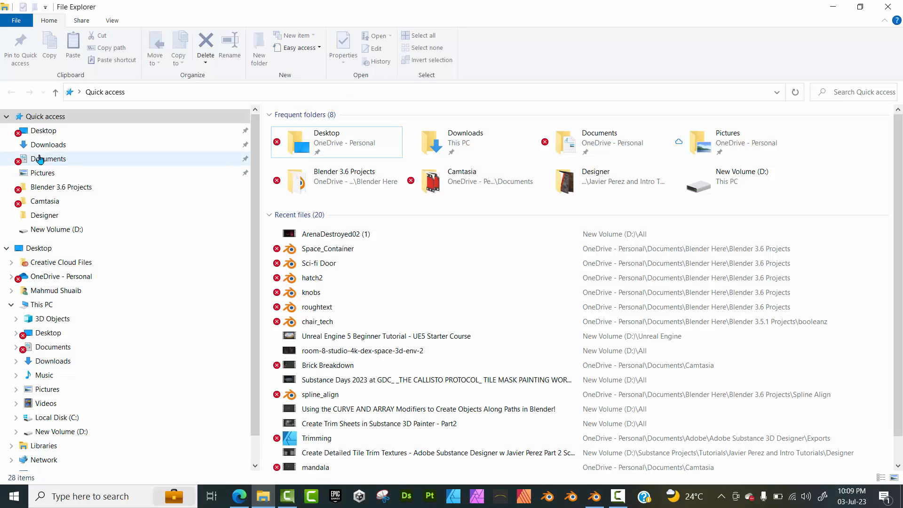
{"action": "left_click", "coordinate": [49, 145]}
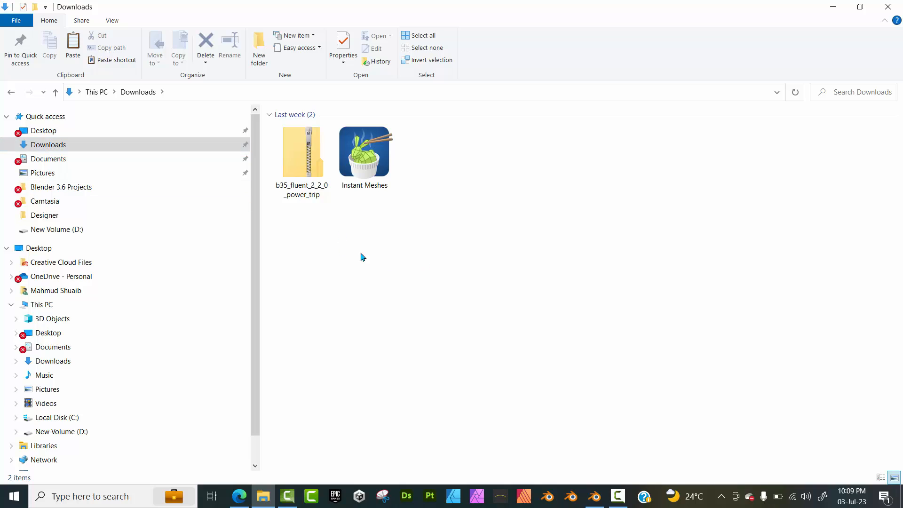
{"action": "left_click", "coordinate": [301, 153]}
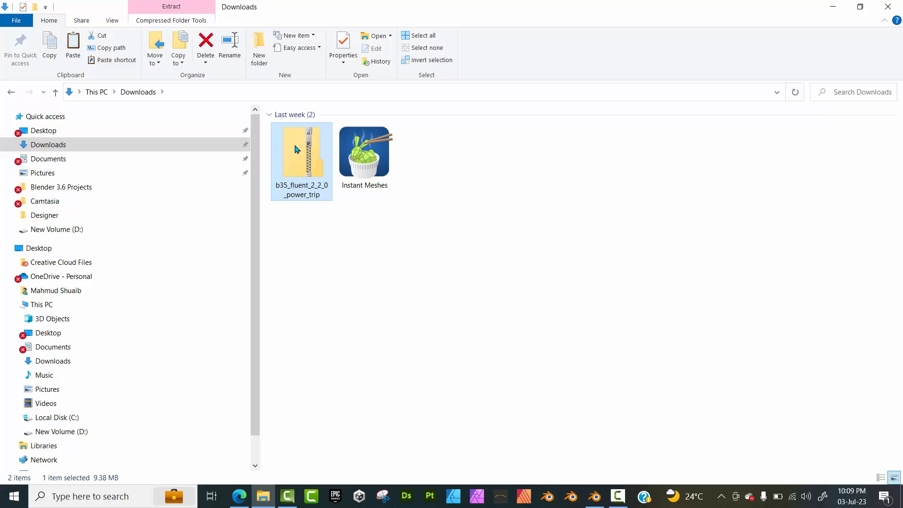
{"action": "mouse_move", "coordinate": [322, 196]}
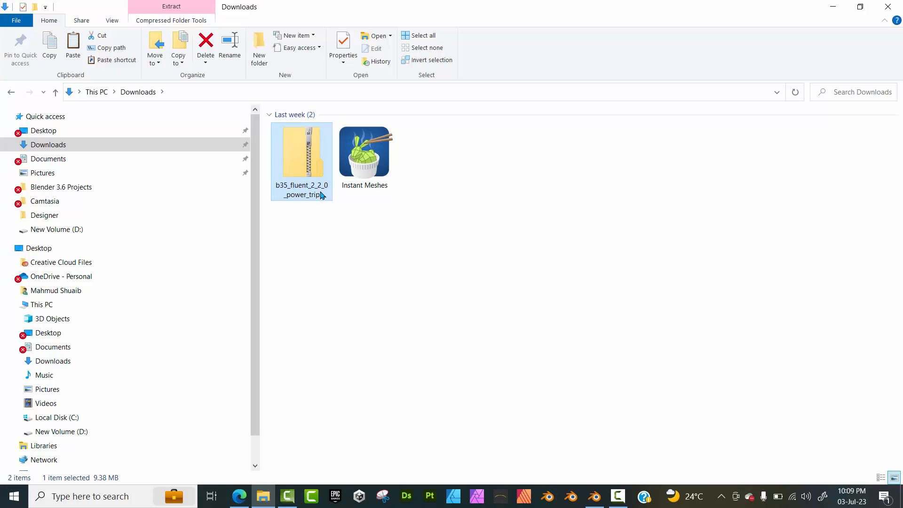
{"action": "left_click", "coordinate": [364, 151]}
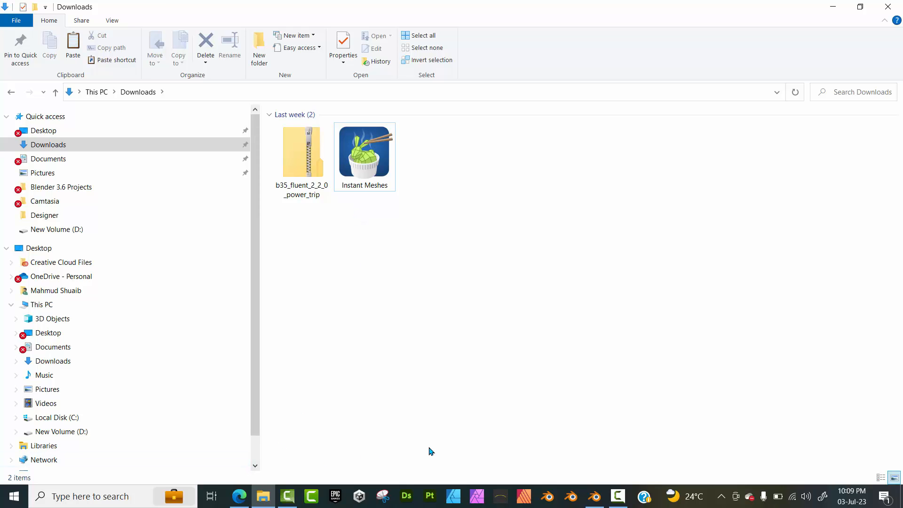
{"action": "left_click", "coordinate": [594, 496]}
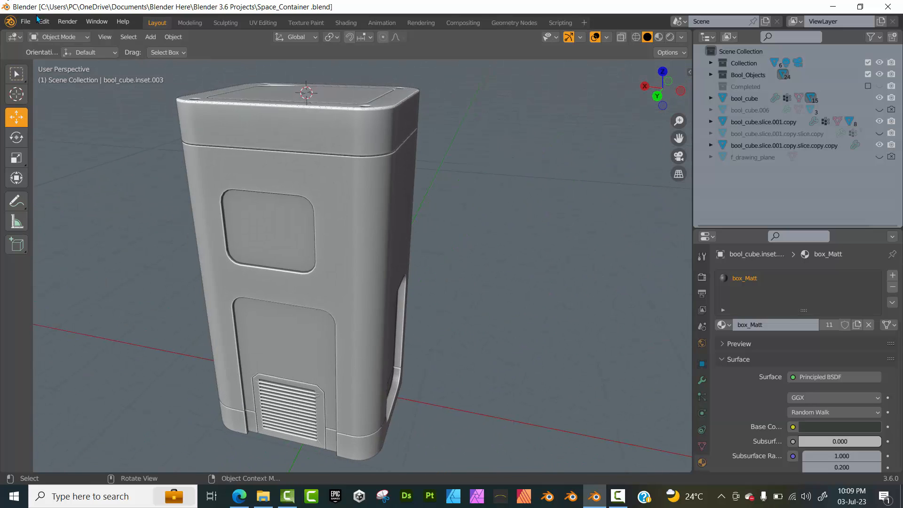
Apply the Modo theme preset in Blender's Preferences Themes section.
{"action": "left_click", "coordinate": [44, 21]}
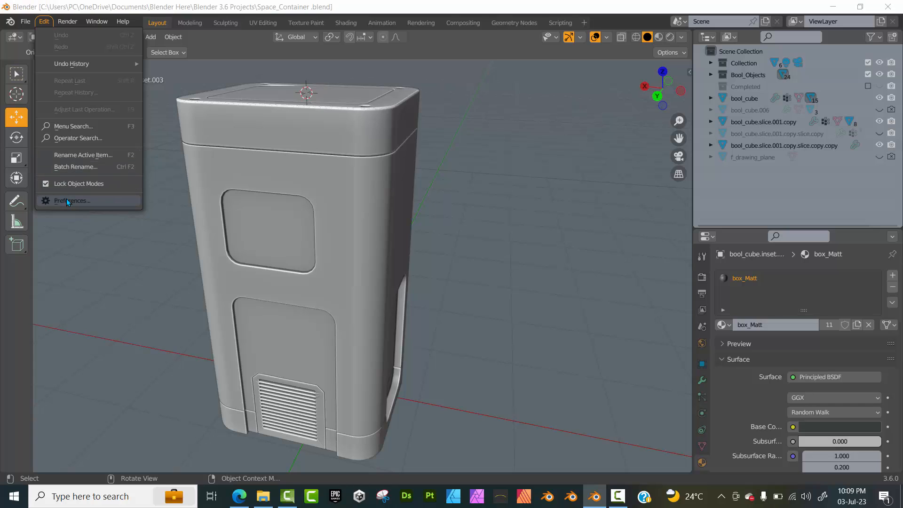
{"action": "left_click", "coordinate": [71, 201]}
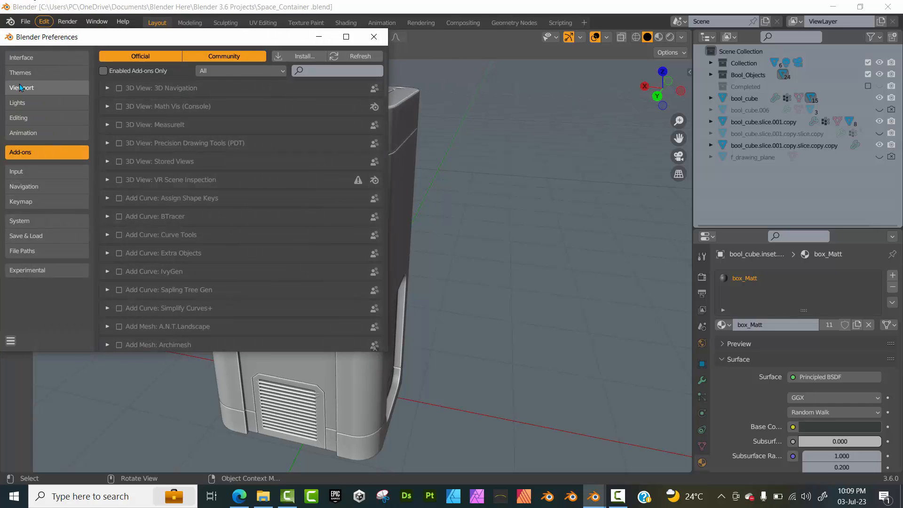
{"action": "left_click", "coordinate": [21, 73]}
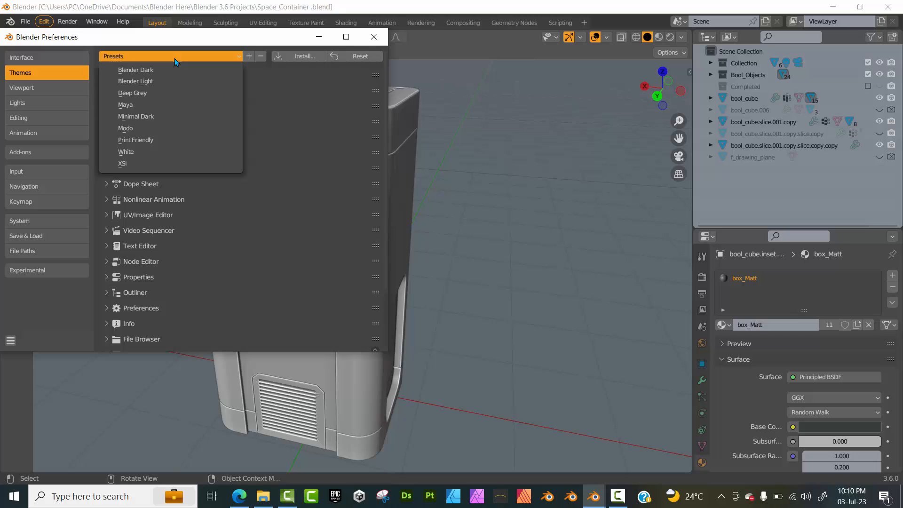
{"action": "mouse_move", "coordinate": [125, 109]}
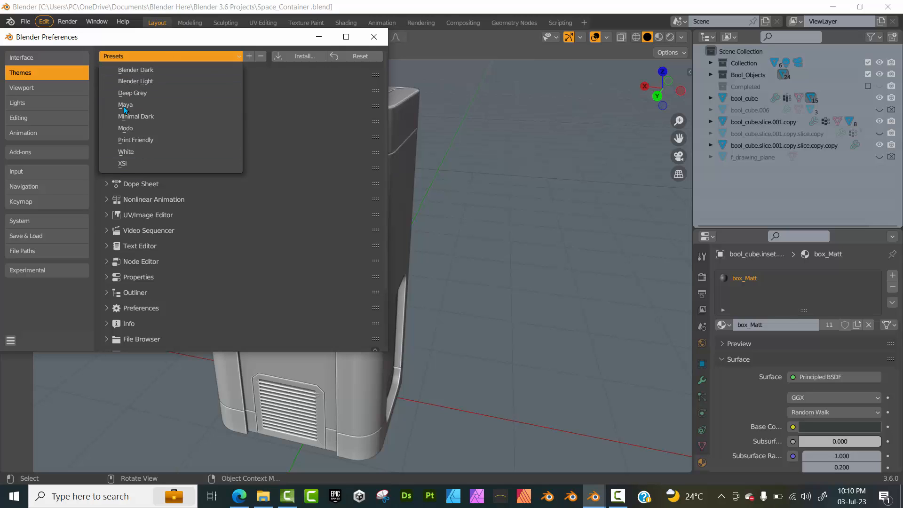
{"action": "left_click", "coordinate": [125, 128]}
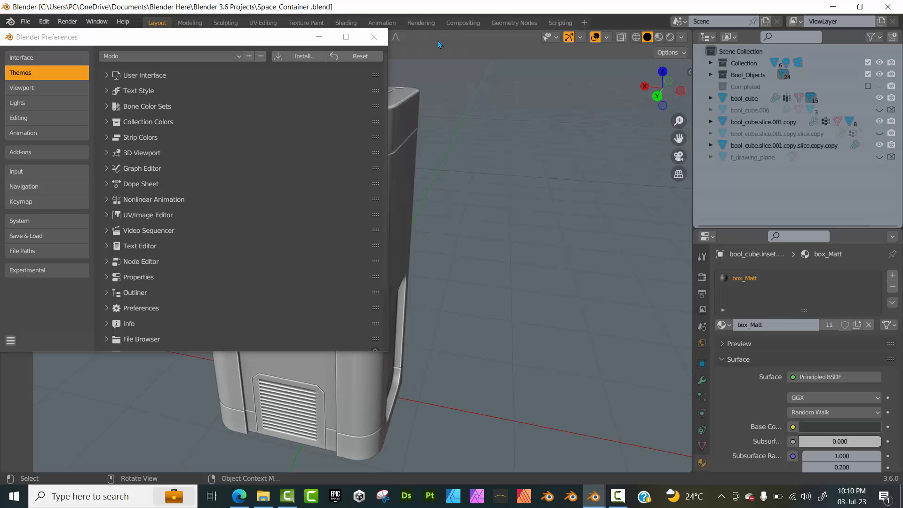
{"action": "mouse_move", "coordinate": [416, 121]}
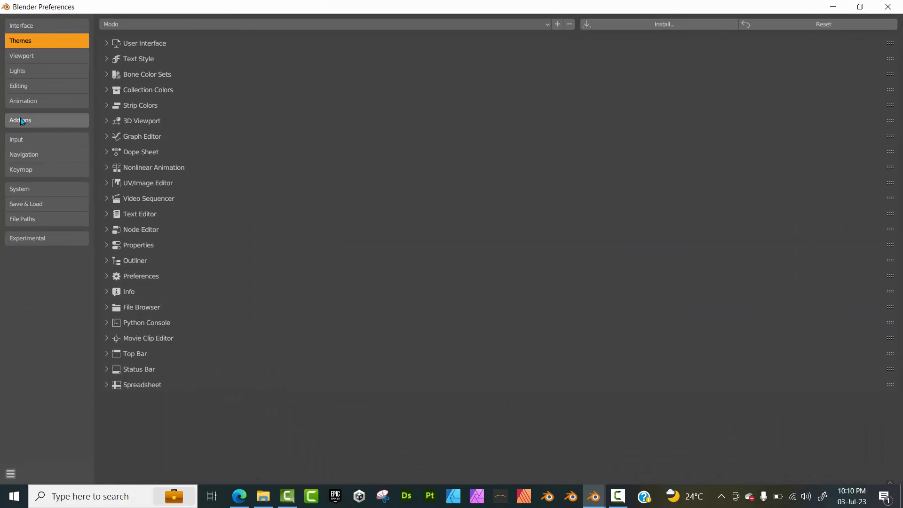
Start an add-on install and choose b35_fluent_2_2_0_power_trip.zip from Downloads.
{"action": "left_click", "coordinate": [21, 121]}
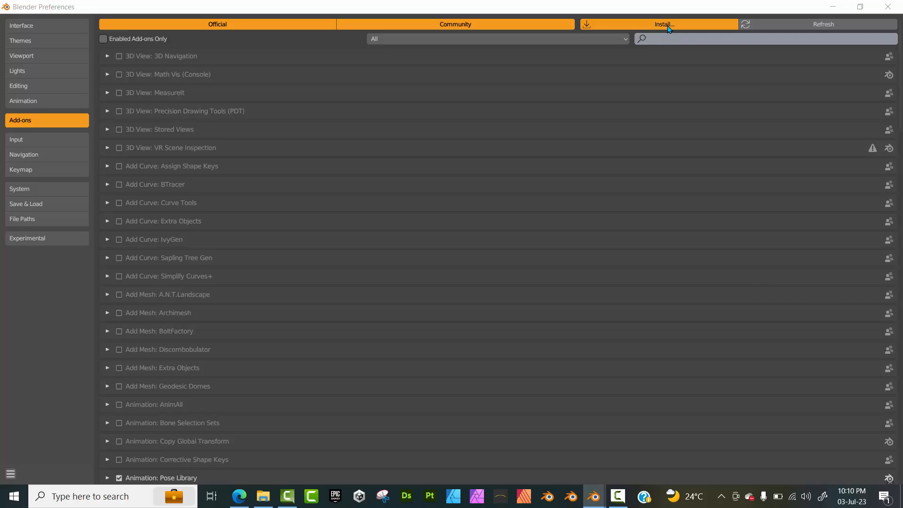
{"action": "left_click", "coordinate": [663, 25]}
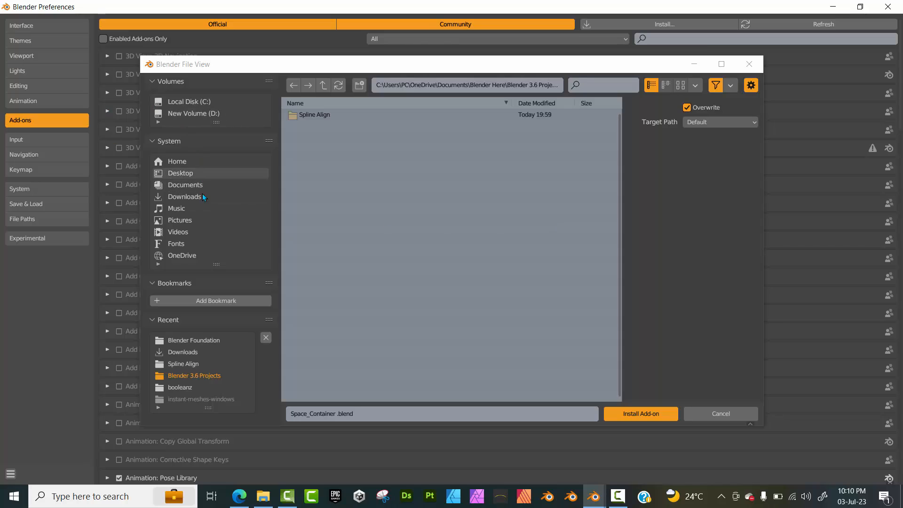
{"action": "left_click", "coordinate": [185, 196]}
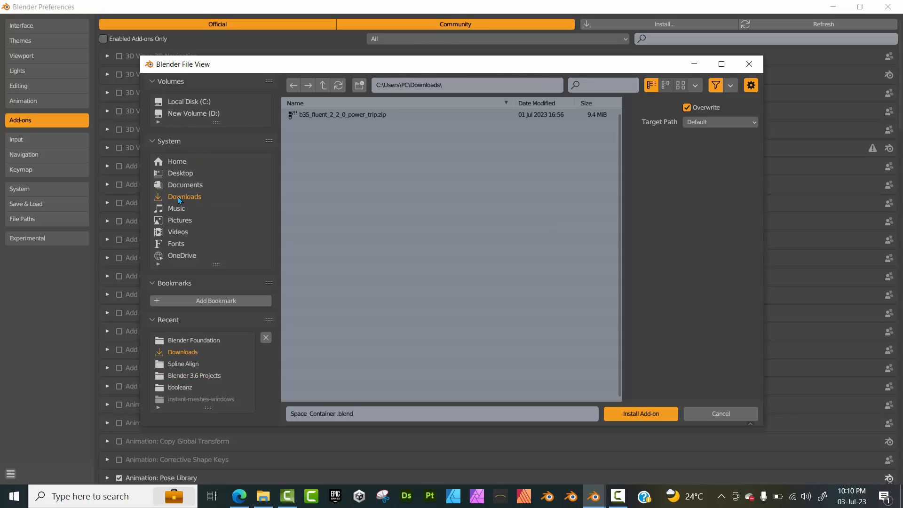
{"action": "left_click", "coordinate": [341, 113]}
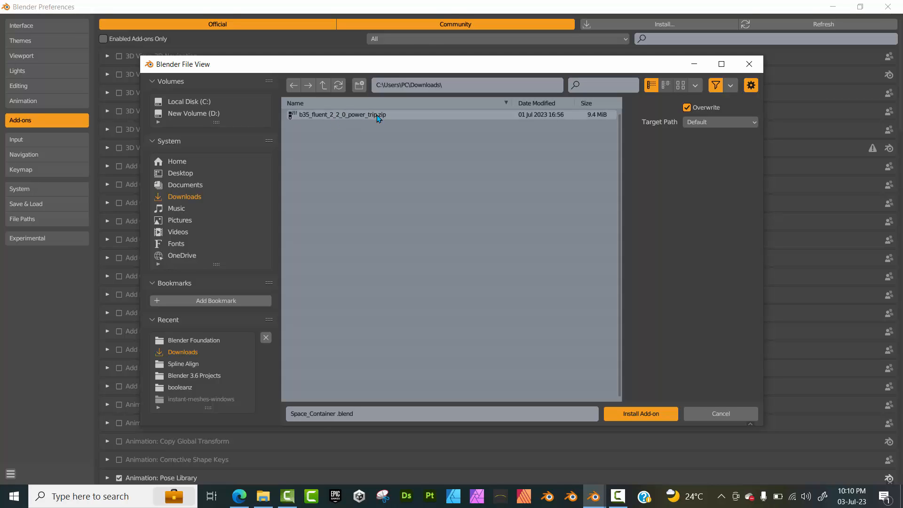
{"action": "left_click", "coordinate": [339, 115]}
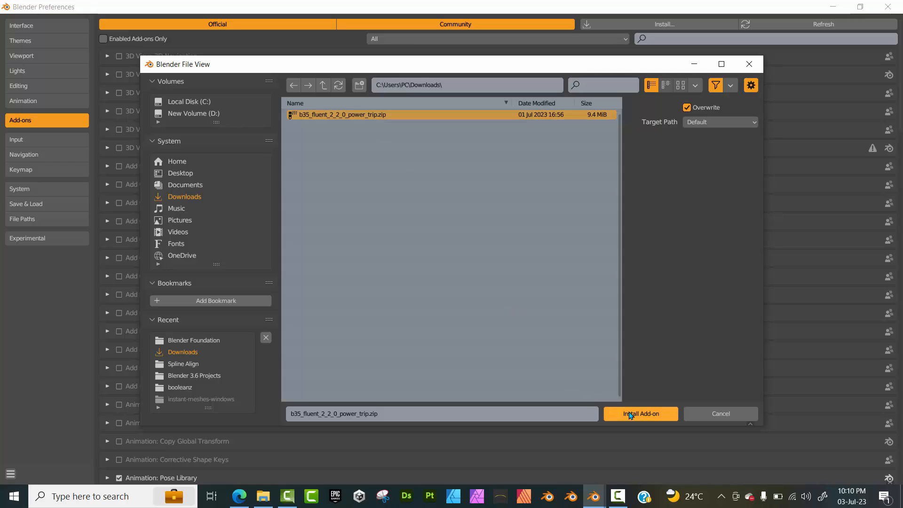
Install the zip and enable the 'Fluent : Power Trip' add-on.
{"action": "left_click", "coordinate": [640, 414]}
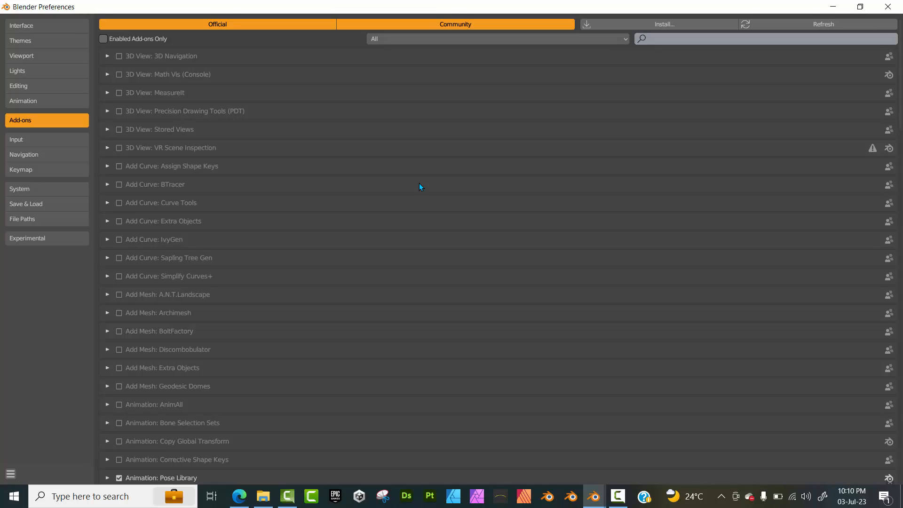
{"action": "type", "text": "Fluent : Power Trip"}
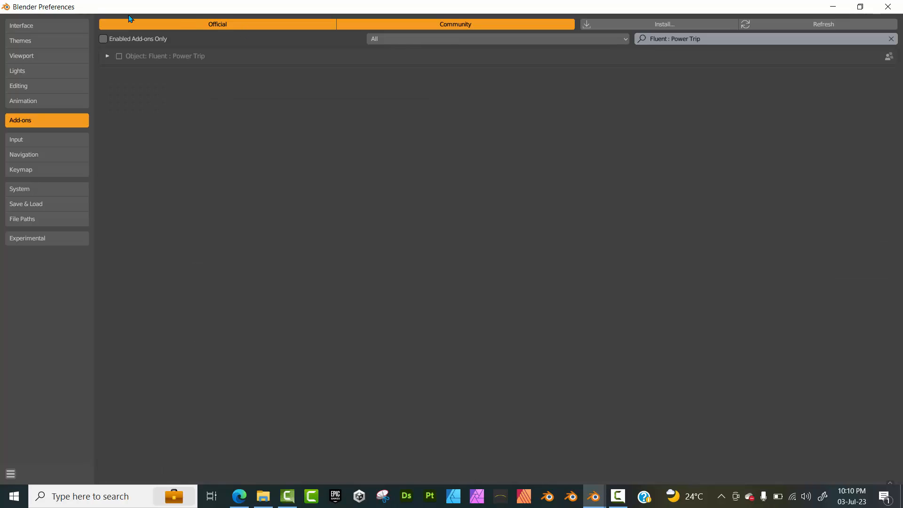
{"action": "mouse_move", "coordinate": [119, 56]}
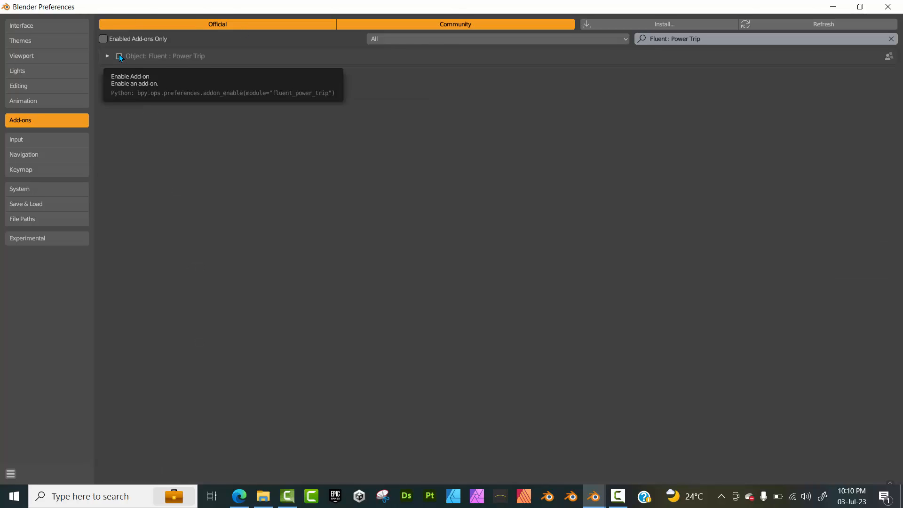
{"action": "left_click", "coordinate": [119, 55]}
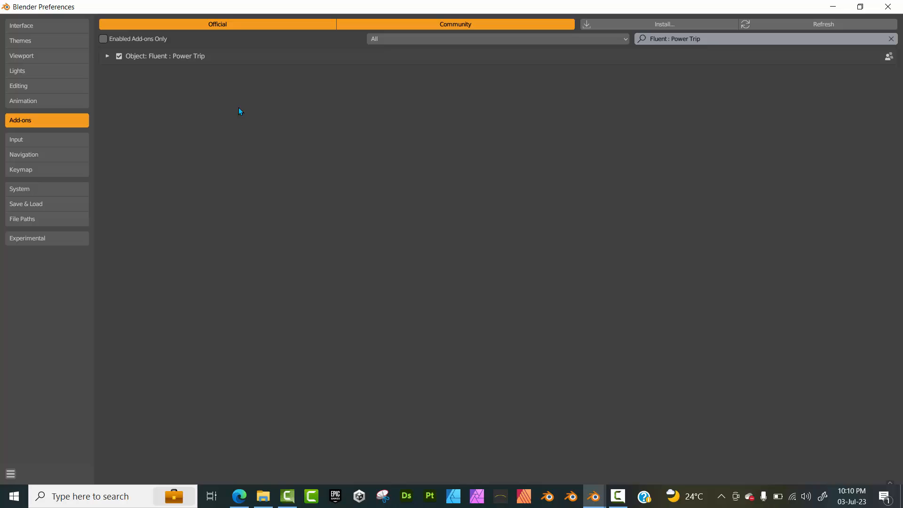
{"action": "mouse_move", "coordinate": [365, 140]}
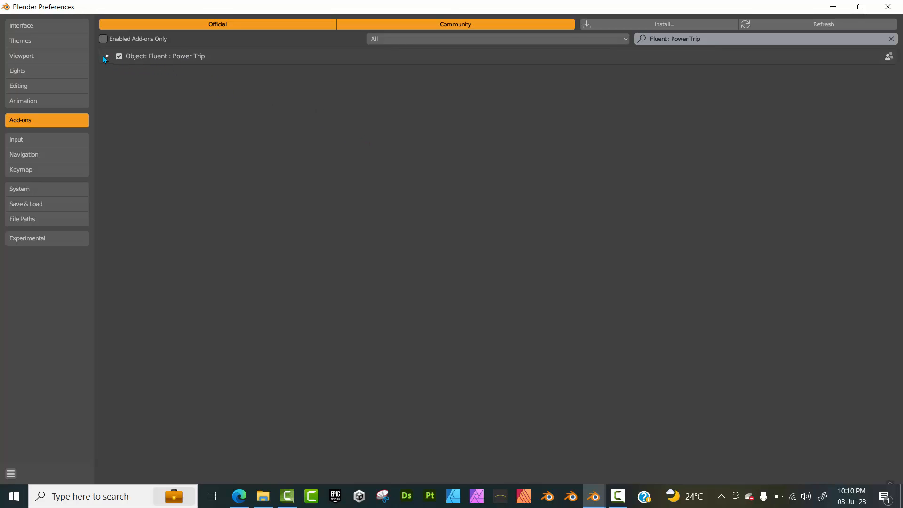
Expand Fluent's preferences to the Instant Mesh file setting and go to the Instant Mesh download page.
{"action": "left_click", "coordinate": [106, 55]}
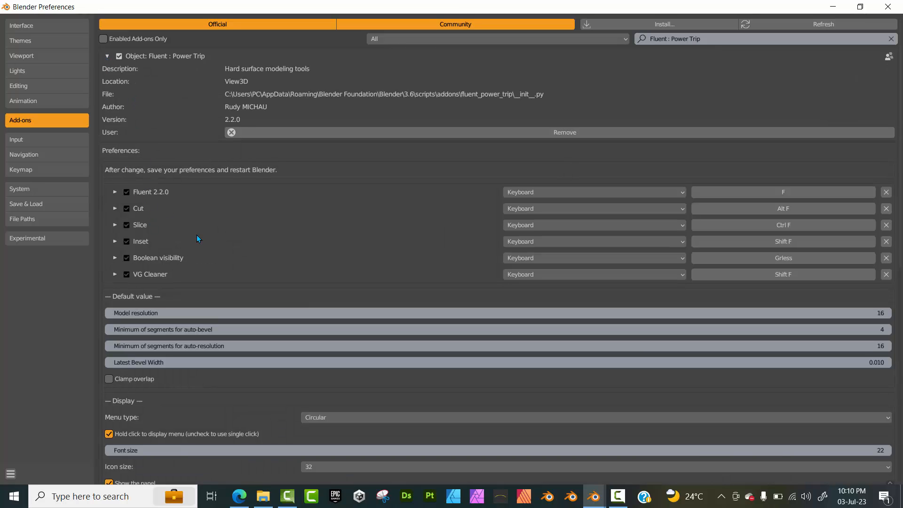
{"action": "scroll", "scroll_direction": "down", "scroll_amount": 3}
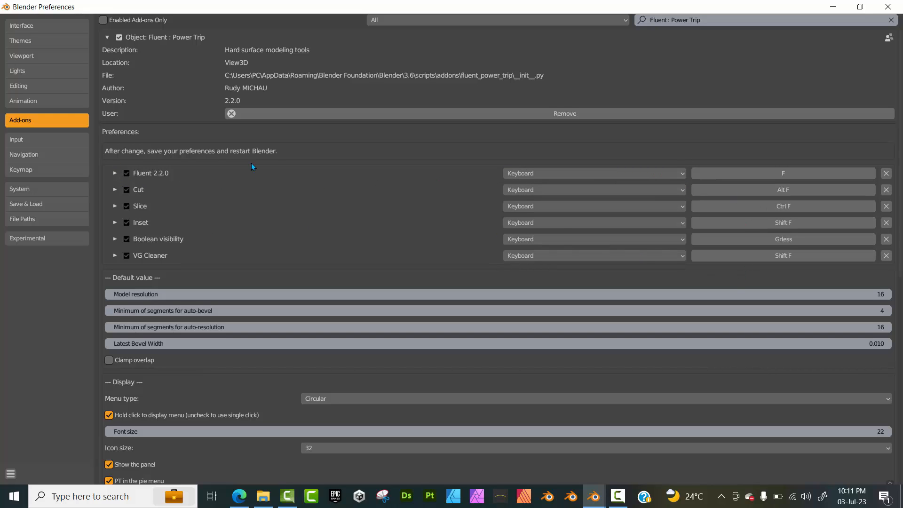
{"action": "scroll", "scroll_direction": "down", "scroll_amount": 3}
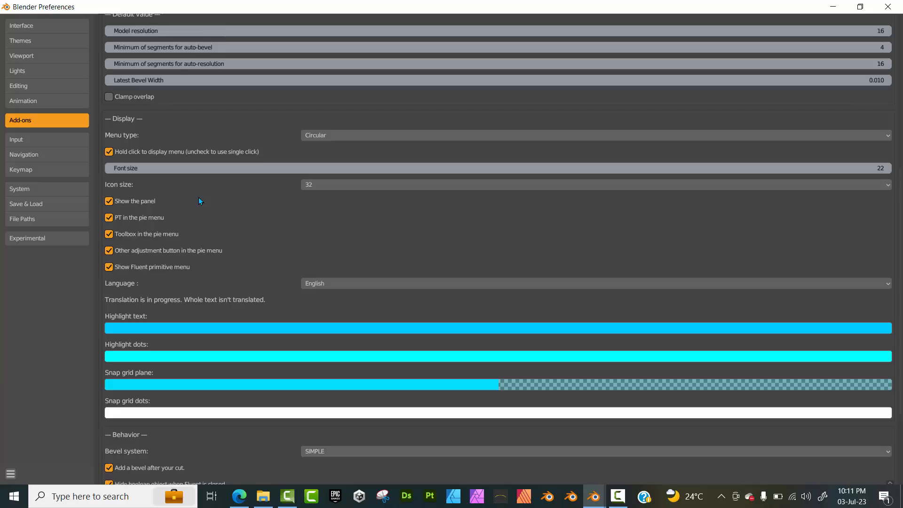
{"action": "scroll", "scroll_direction": "down", "scroll_amount": 3}
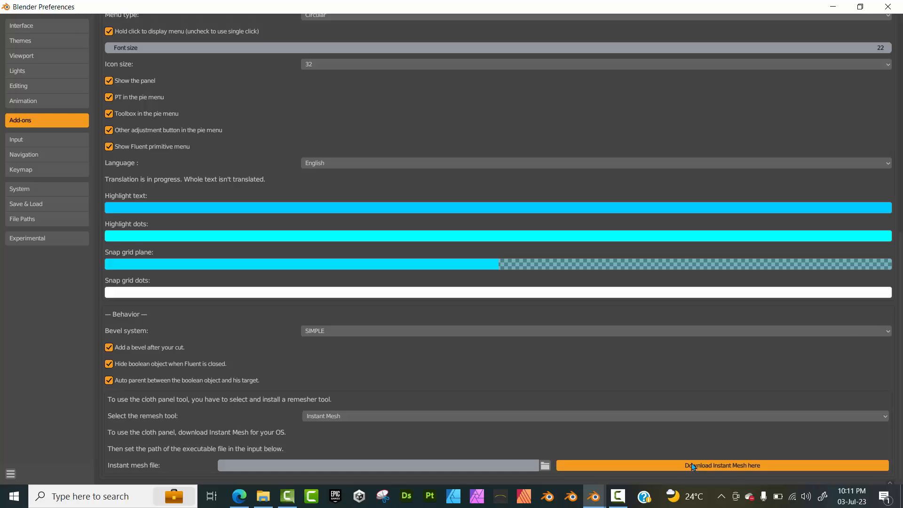
{"action": "left_click", "coordinate": [722, 465]}
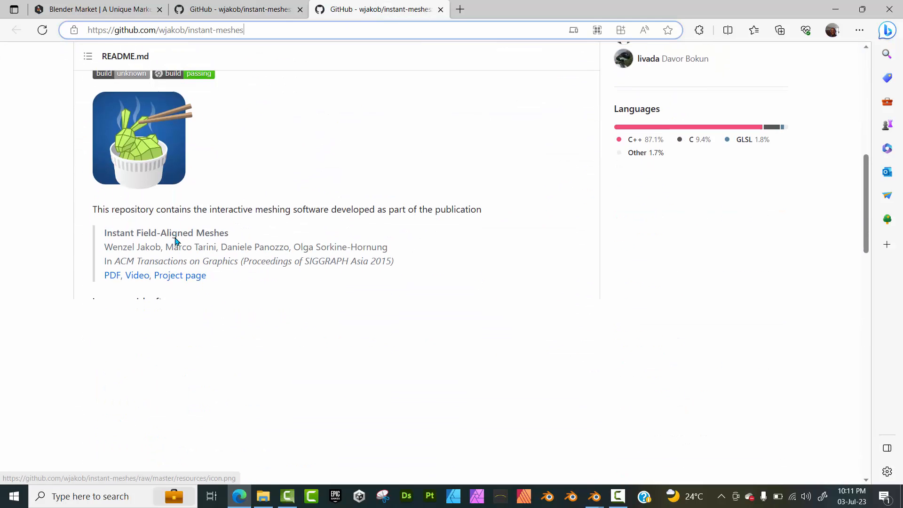
Download the Microsoft Windows pre-compiled Instant Meshes binary from GitHub.
{"action": "scroll", "scroll_direction": "down", "scroll_amount": 3}
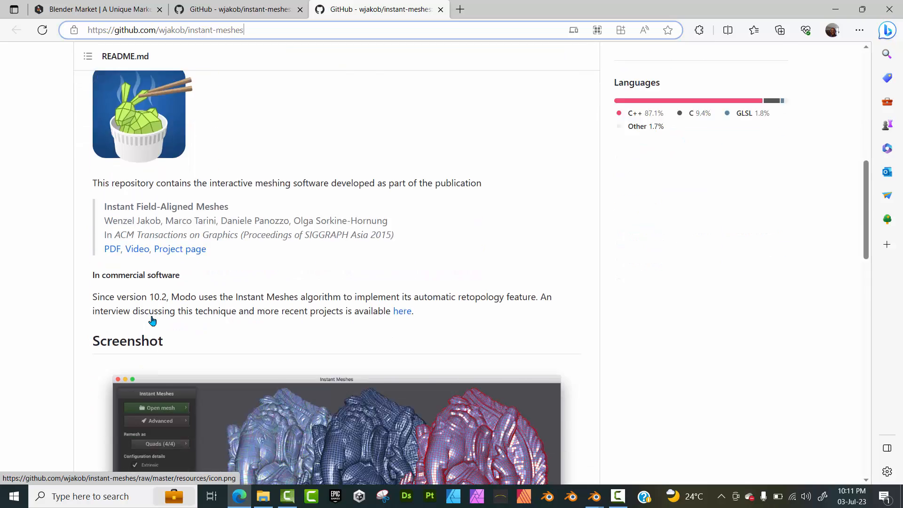
{"action": "scroll", "scroll_direction": "down", "scroll_amount": 3}
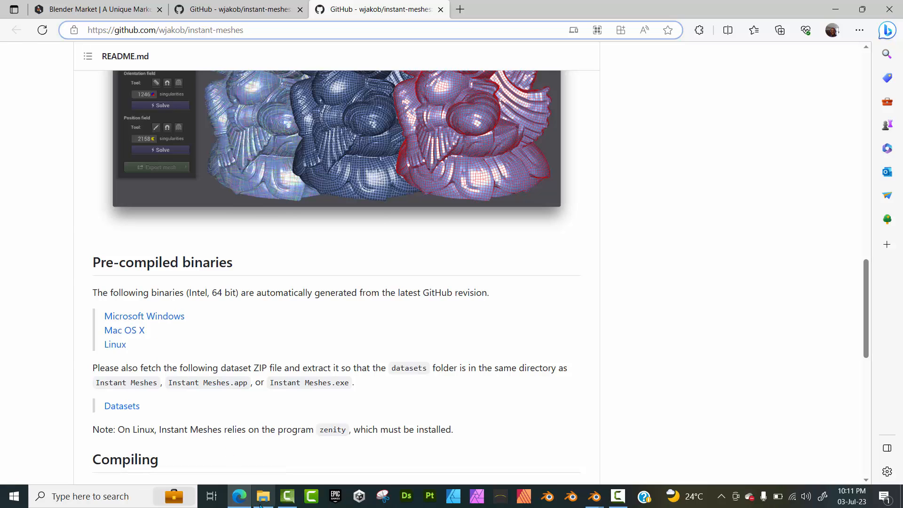
{"action": "left_click", "coordinate": [264, 496]}
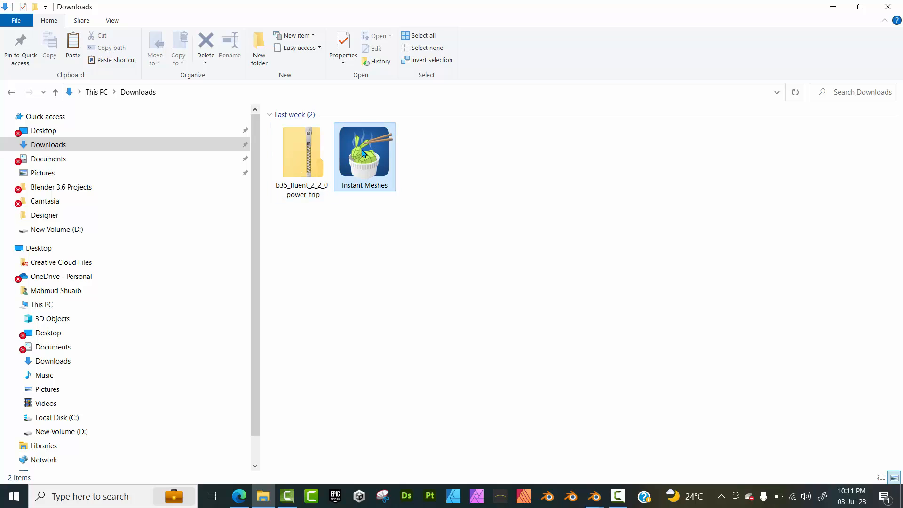
Copy the Instant Meshes program file from Downloads.
{"action": "left_click", "coordinate": [364, 151]}
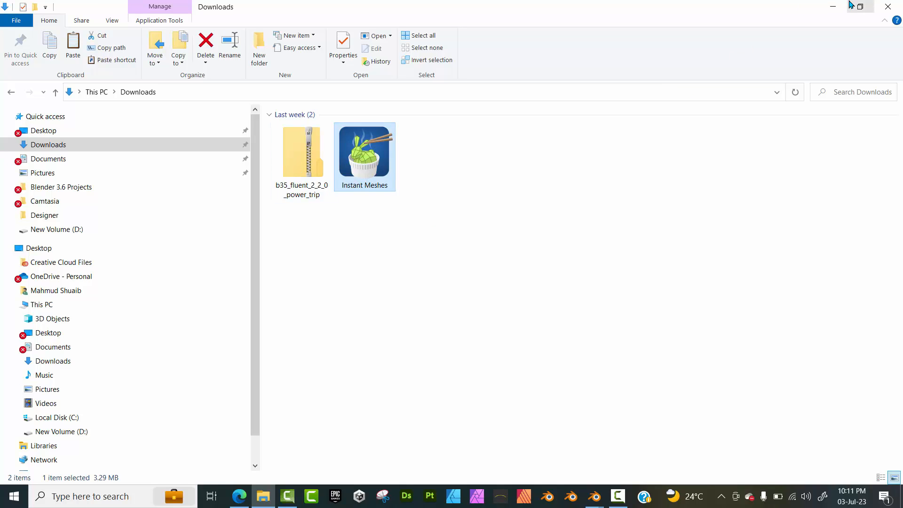
{"action": "mouse_move", "coordinate": [440, 233]}
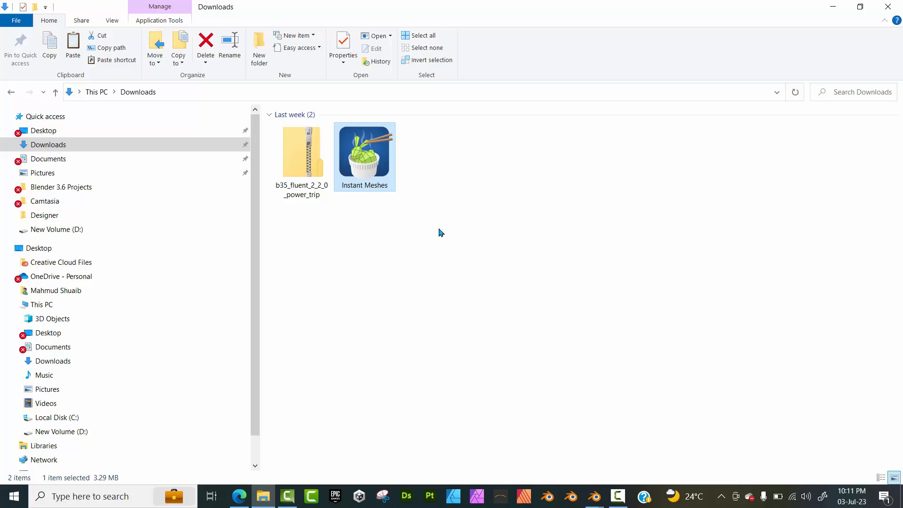
{"action": "mouse_move", "coordinate": [406, 221]}
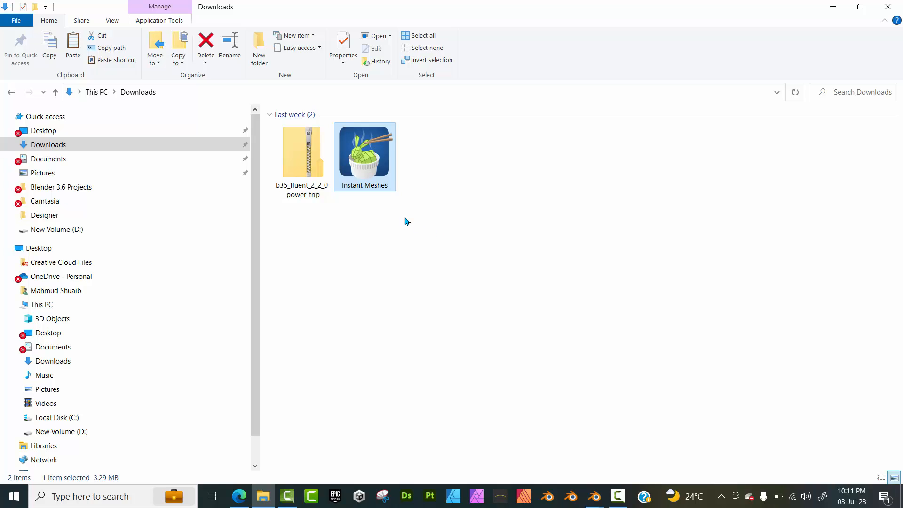
{"action": "mouse_move", "coordinate": [361, 157]}
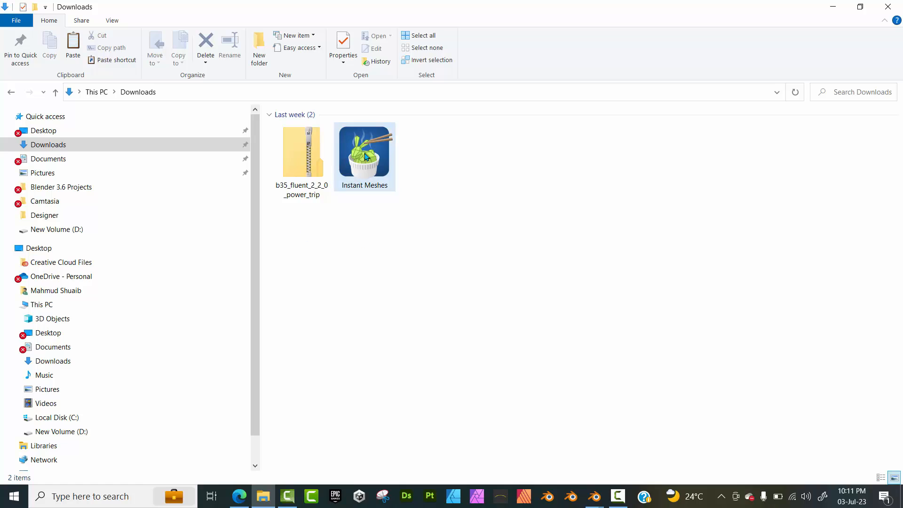
{"action": "left_click", "coordinate": [365, 155]}
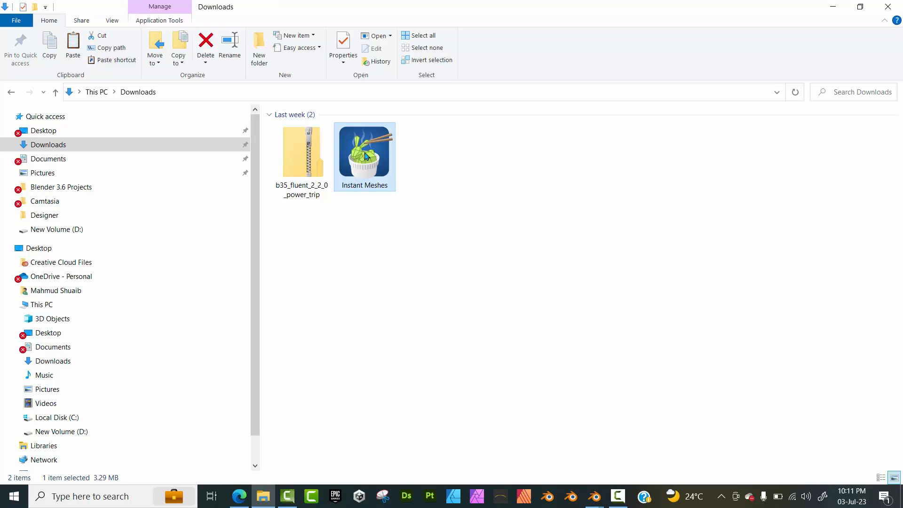
{"action": "right_click", "coordinate": [365, 155]}
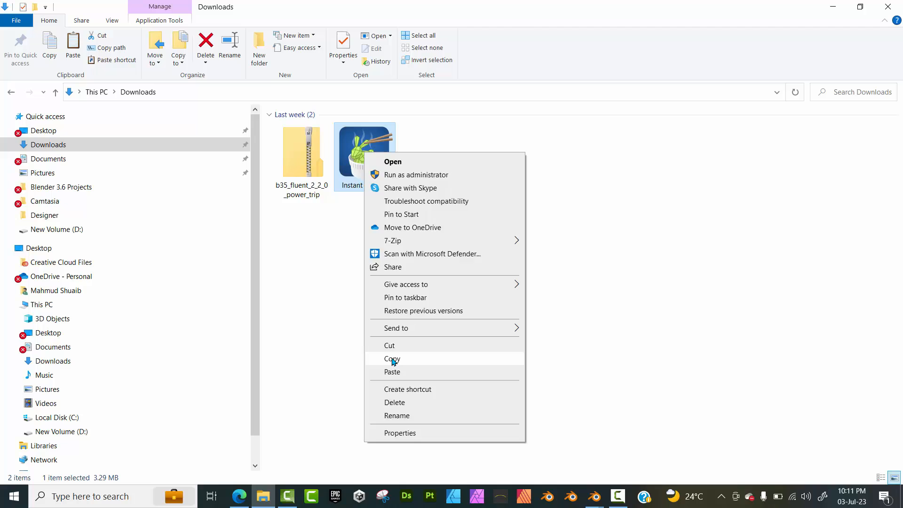
{"action": "left_click", "coordinate": [393, 359]}
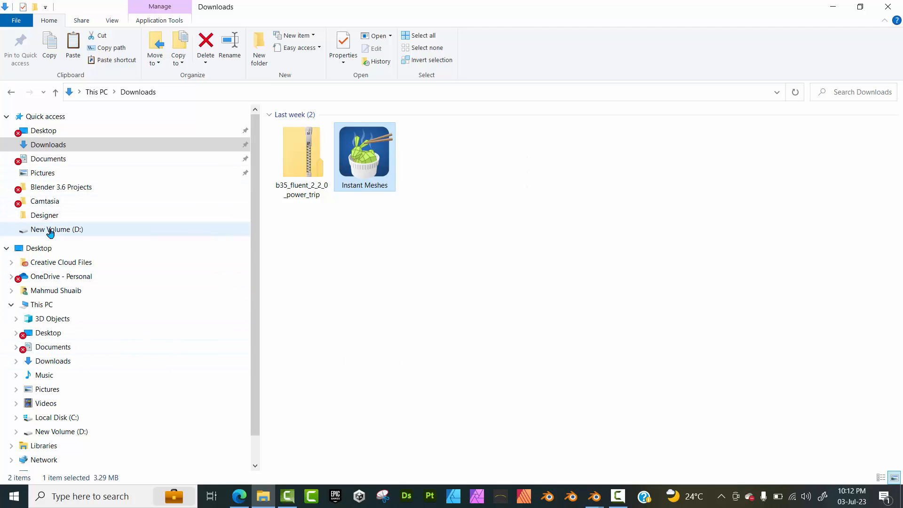
Confirm Instant Meshes sits in C:\Program Files\Blender Foundation, then return to the GitHub page.
{"action": "left_click", "coordinate": [40, 304]}
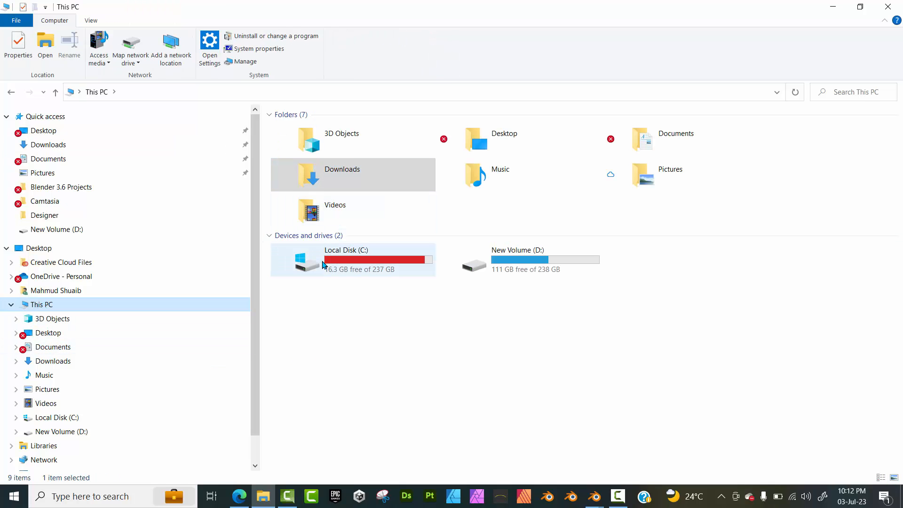
{"action": "double_click", "coordinate": [345, 260]}
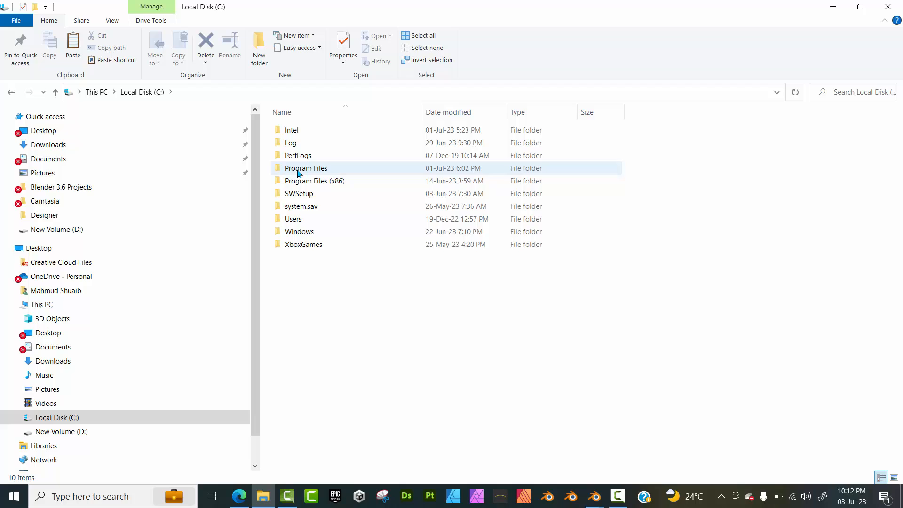
{"action": "double_click", "coordinate": [306, 167]}
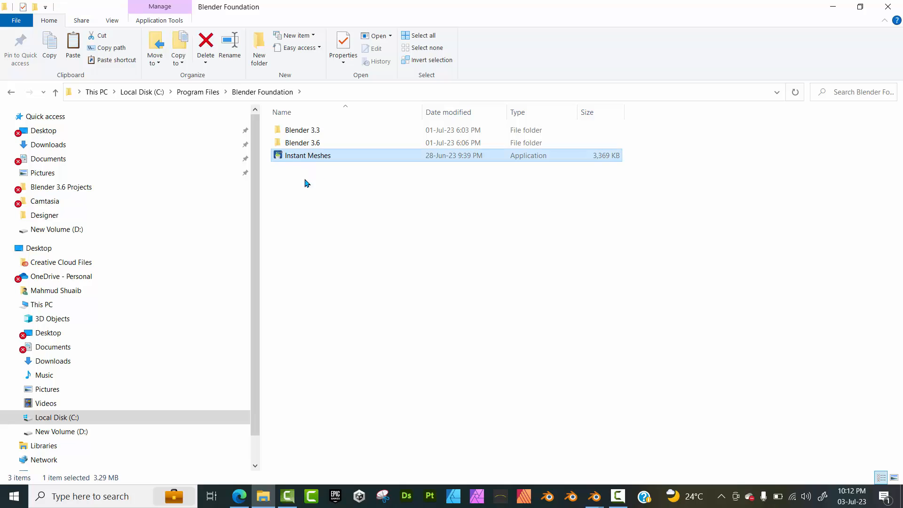
{"action": "right_click", "coordinate": [306, 184]}
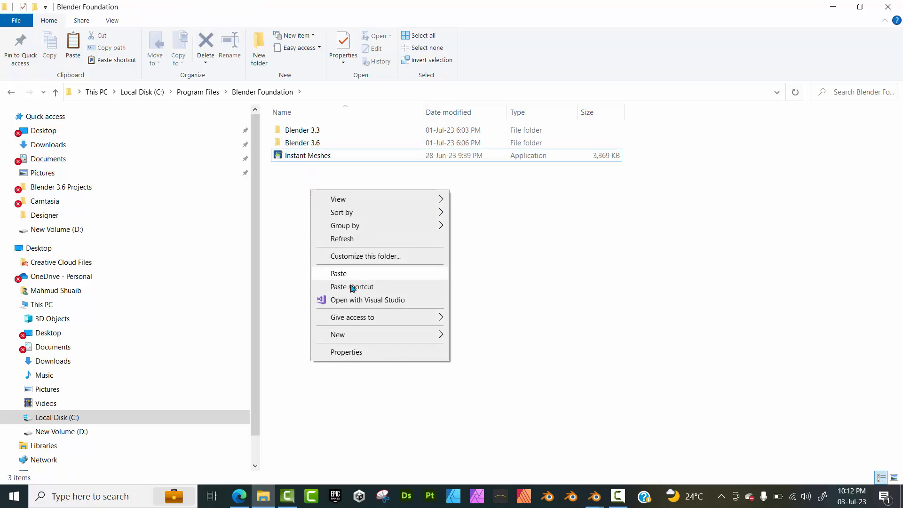
{"action": "left_click", "coordinate": [308, 155]}
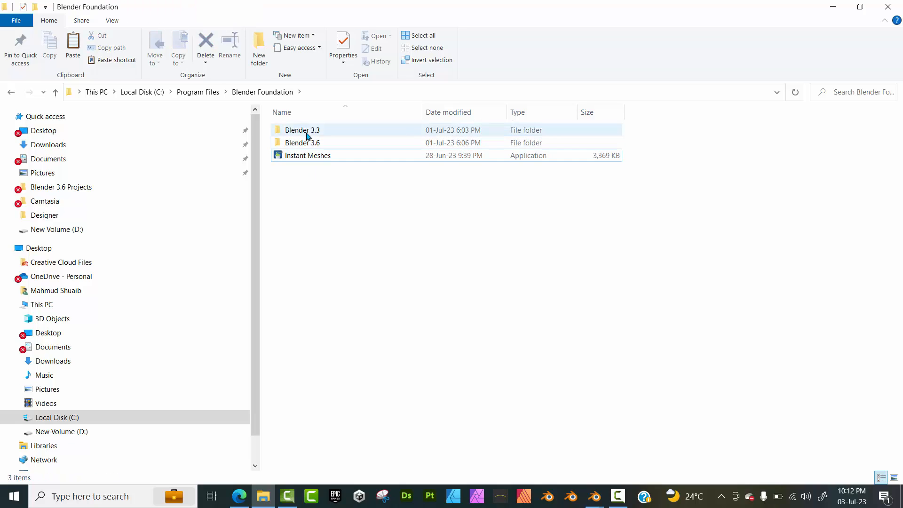
{"action": "mouse_move", "coordinate": [302, 130]}
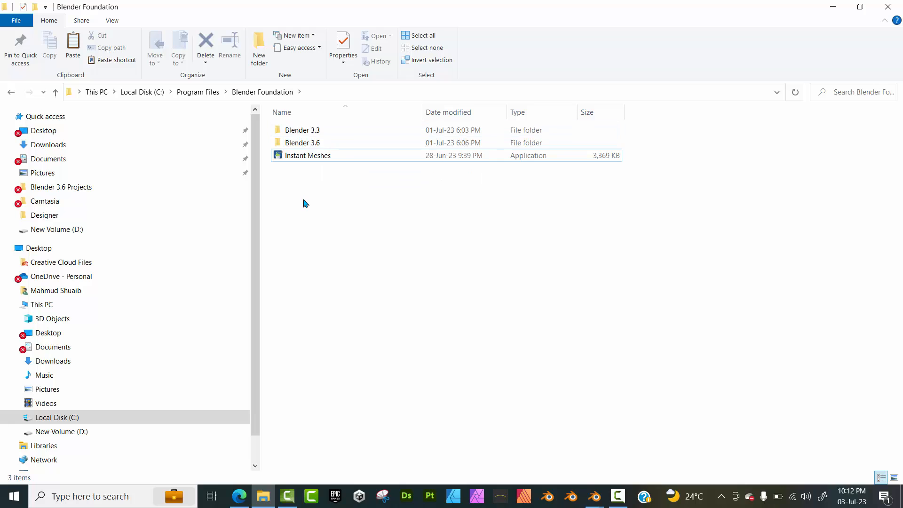
{"action": "left_click", "coordinate": [238, 496]}
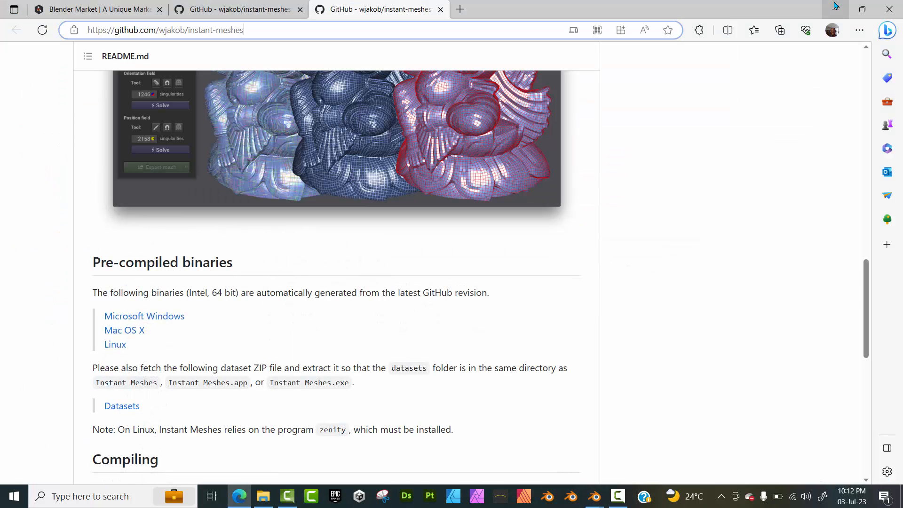
Set Fluent's Instant mesh file to C:\Program Files\Blender Foundation\Instant Meshes.exe.
{"action": "left_click", "coordinate": [594, 496]}
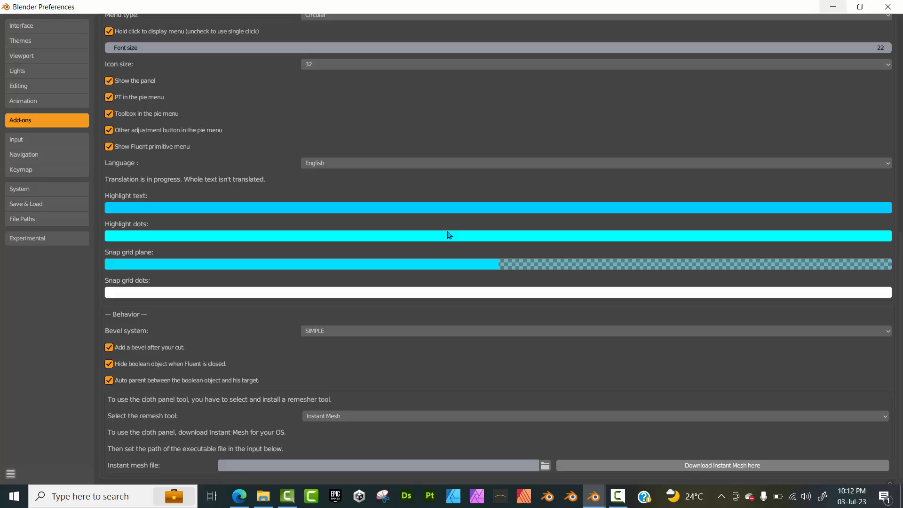
{"action": "mouse_move", "coordinate": [545, 465]}
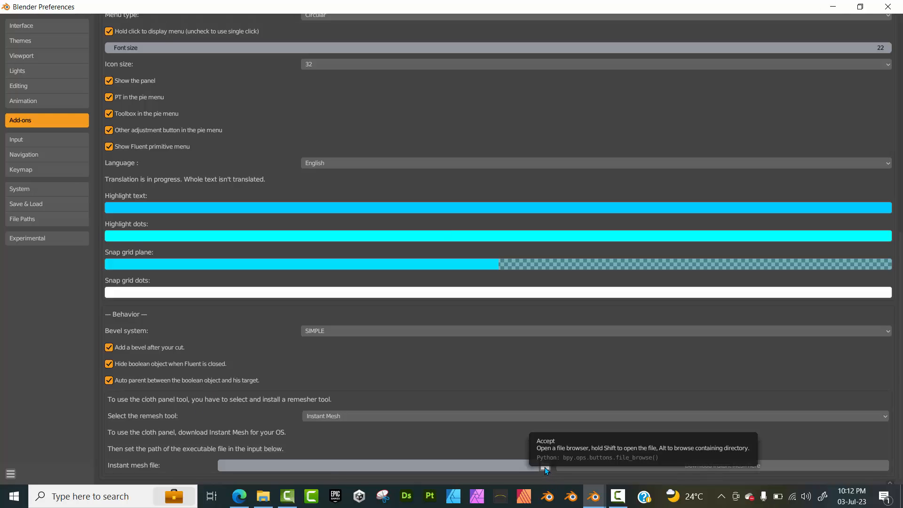
{"action": "left_click", "coordinate": [545, 466]}
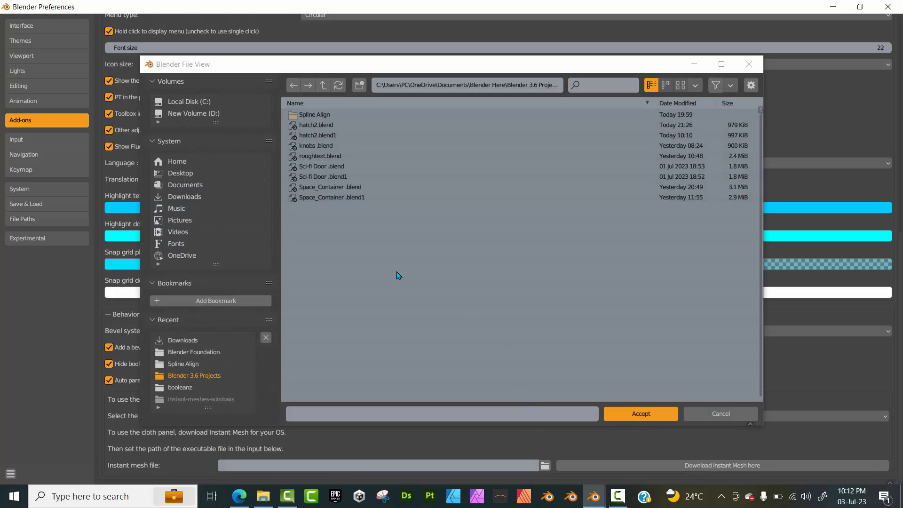
{"action": "left_click", "coordinate": [188, 102]}
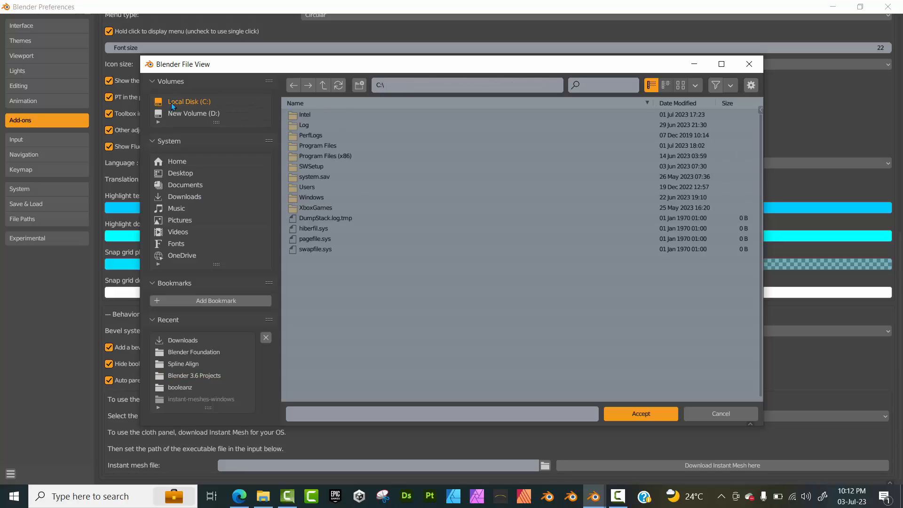
{"action": "double_click", "coordinate": [318, 145]}
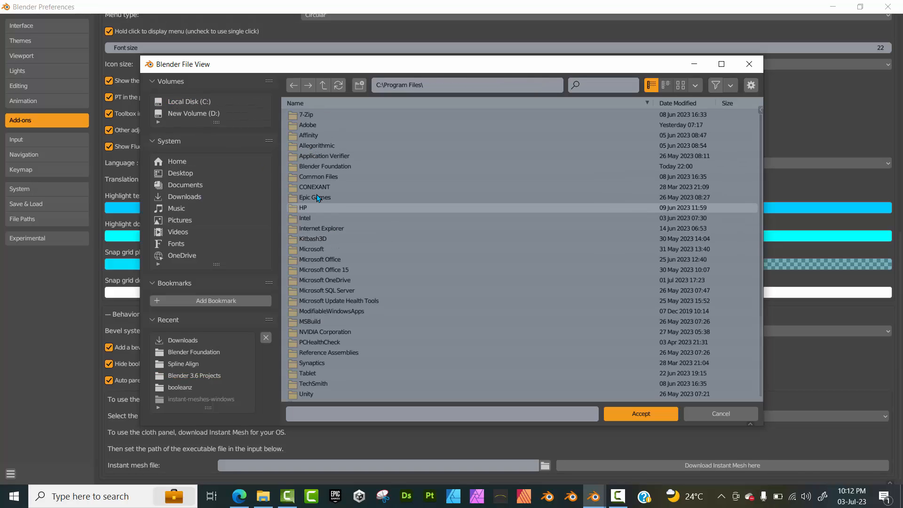
{"action": "double_click", "coordinate": [325, 165]}
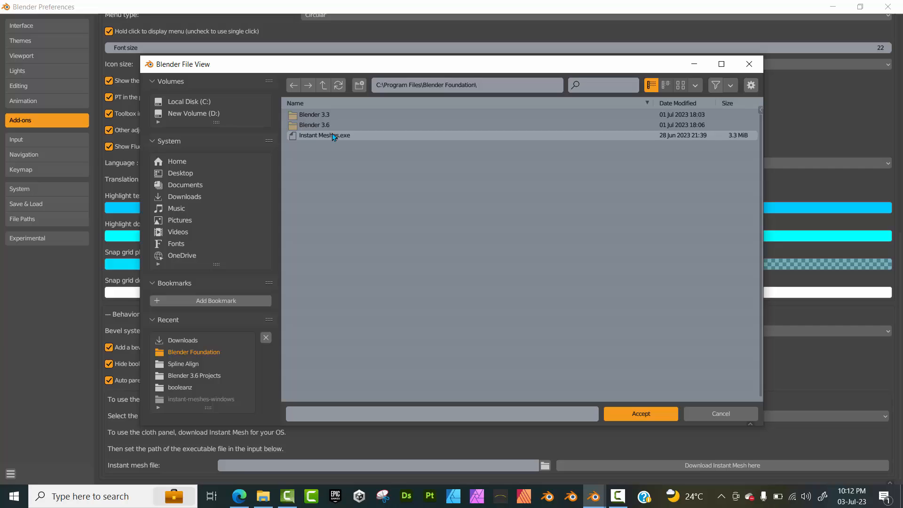
{"action": "left_click", "coordinate": [324, 135]}
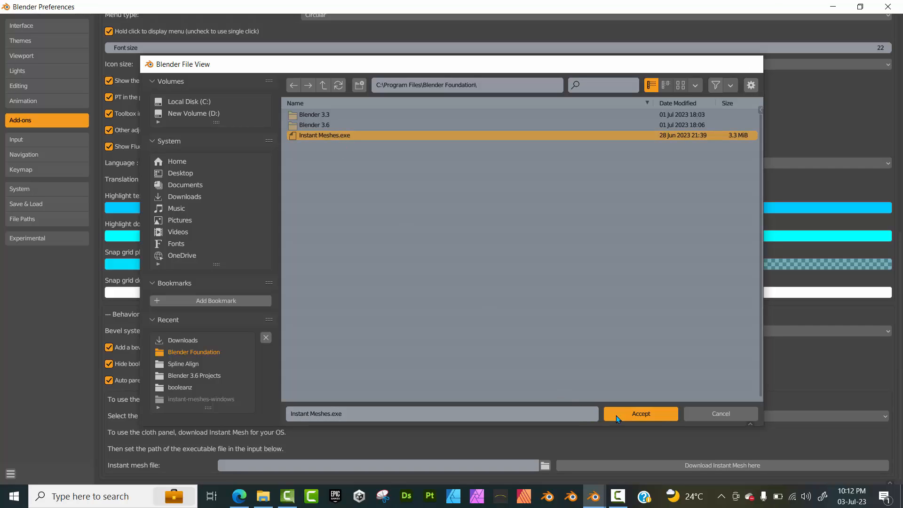
{"action": "left_click", "coordinate": [640, 414]}
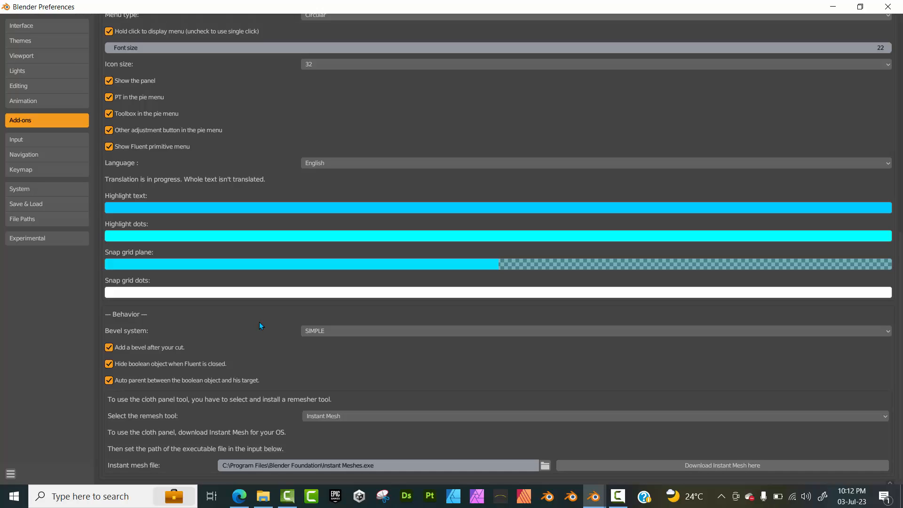
Set Fluent's display font size to 24 and keep icon size at 32.
{"action": "left_click", "coordinate": [11, 474]}
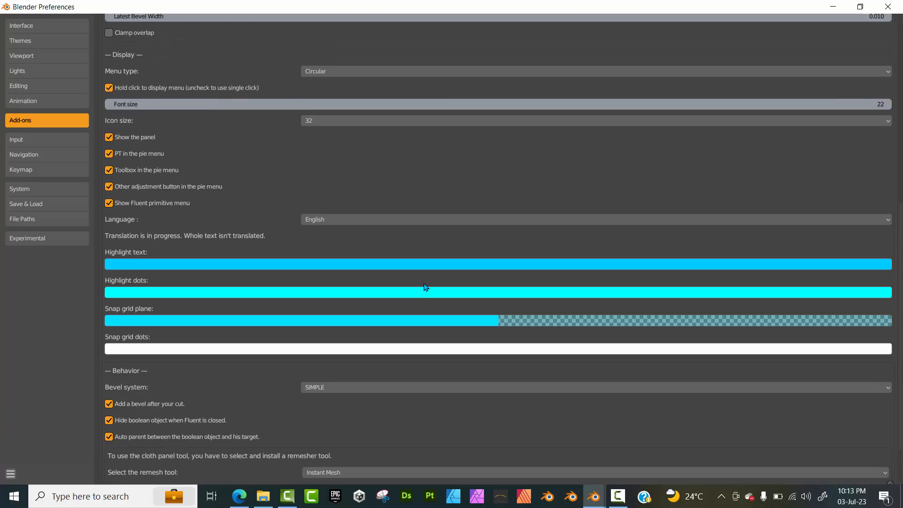
{"action": "scroll", "scroll_direction": "down", "scroll_amount": 3}
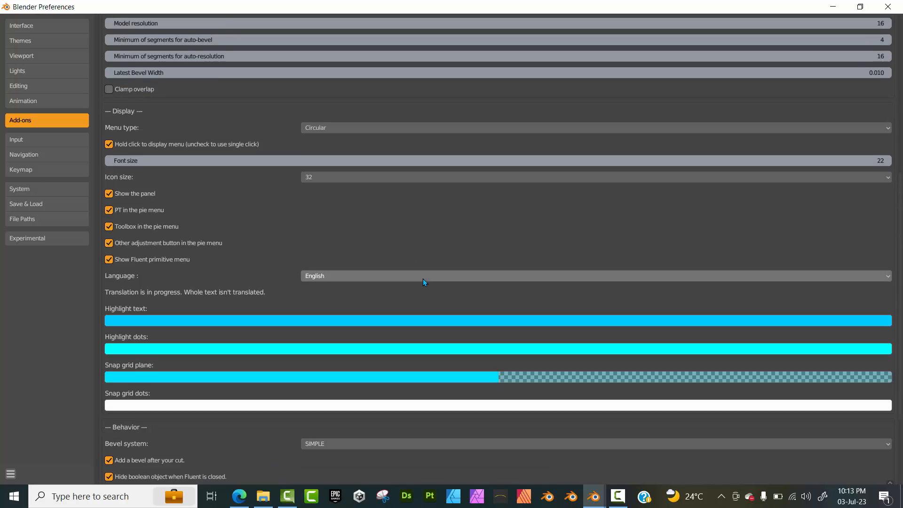
{"action": "scroll", "scroll_direction": "down", "scroll_amount": 3}
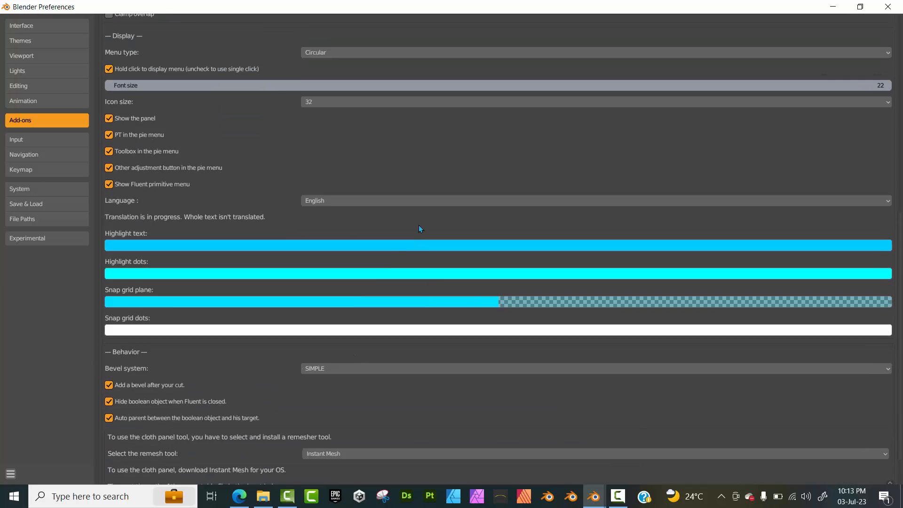
{"action": "scroll", "scroll_direction": "up", "scroll_amount": 3}
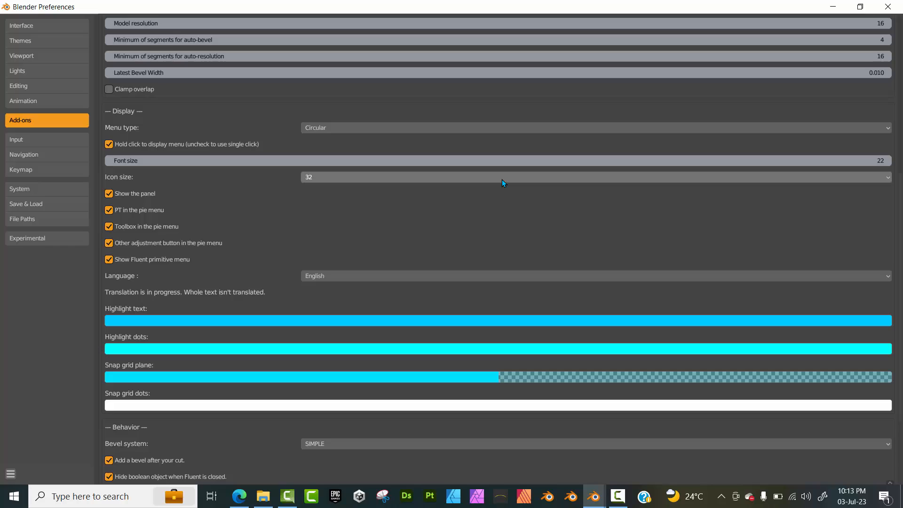
{"action": "mouse_move", "coordinate": [502, 176]}
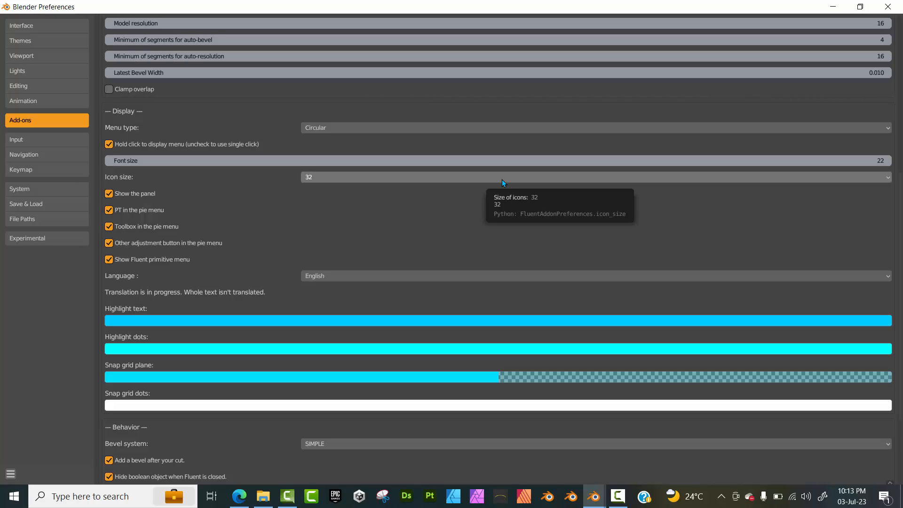
{"action": "left_click", "coordinate": [496, 160]}
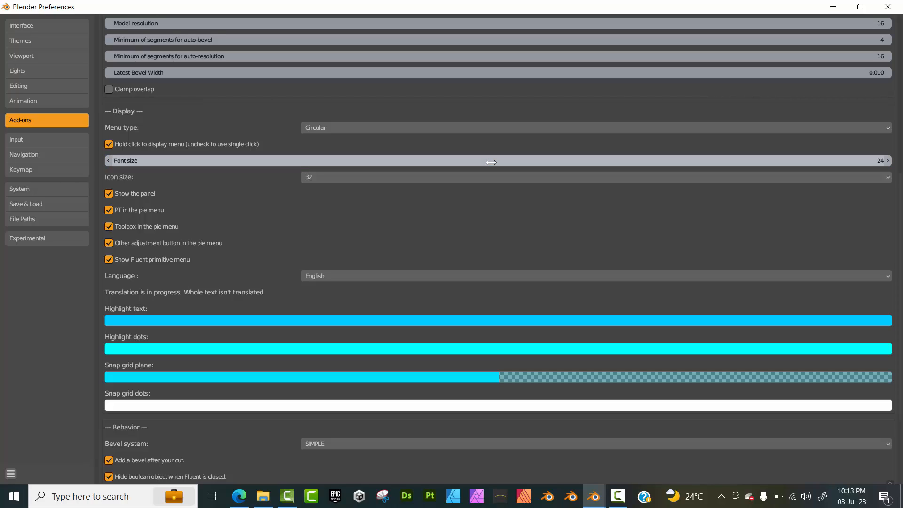
{"action": "left_click", "coordinate": [593, 177]}
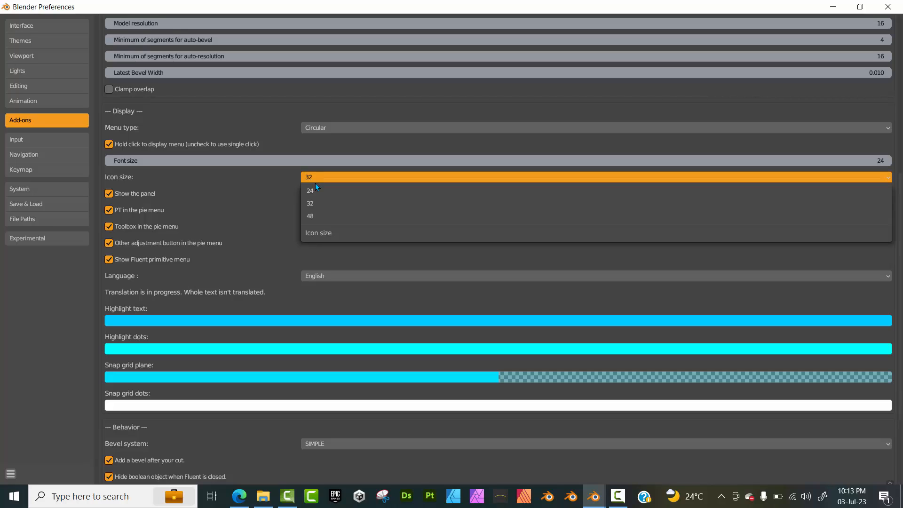
{"action": "left_click", "coordinate": [310, 177]}
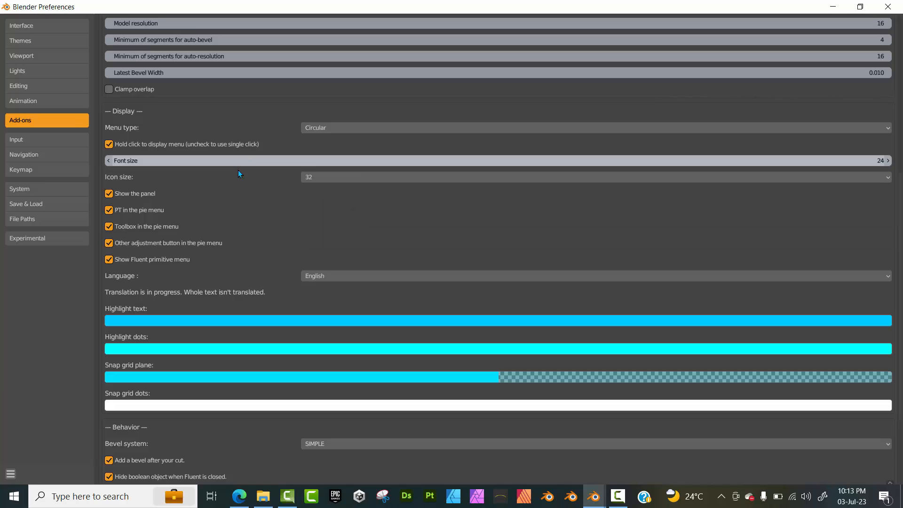
{"action": "mouse_move", "coordinate": [543, 104]}
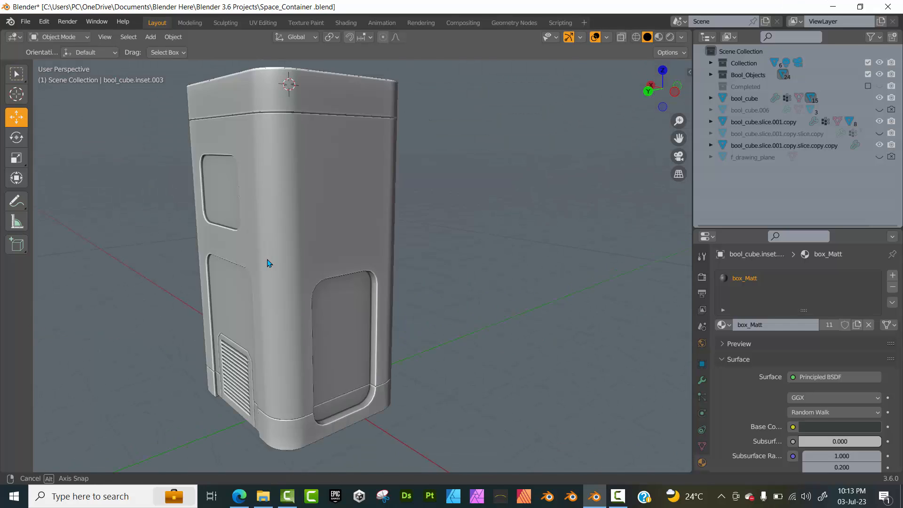
Show the N-panel sidebar and switch it to the Fluent tab beside the container model.
{"action": "left_click_drag", "start_coordinate": [266, 264], "coordinate": [355, 259]}
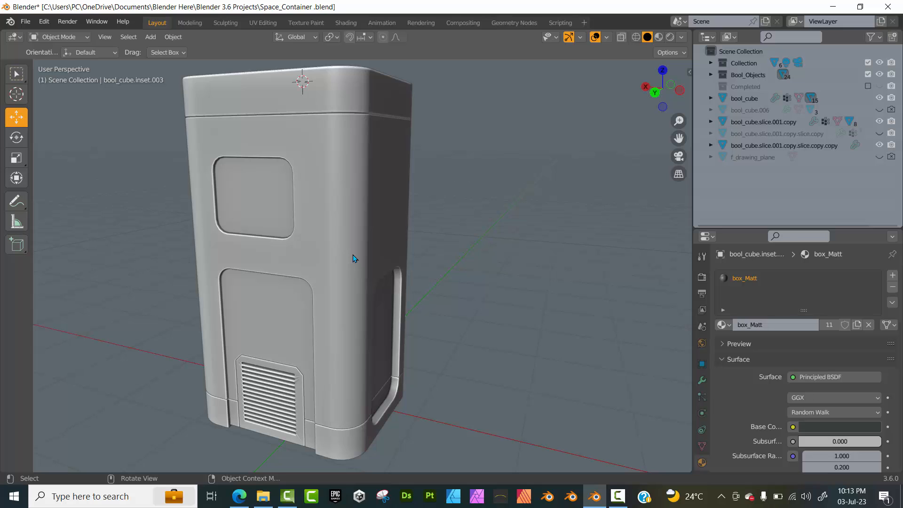
{"action": "mouse_move", "coordinate": [345, 258]}
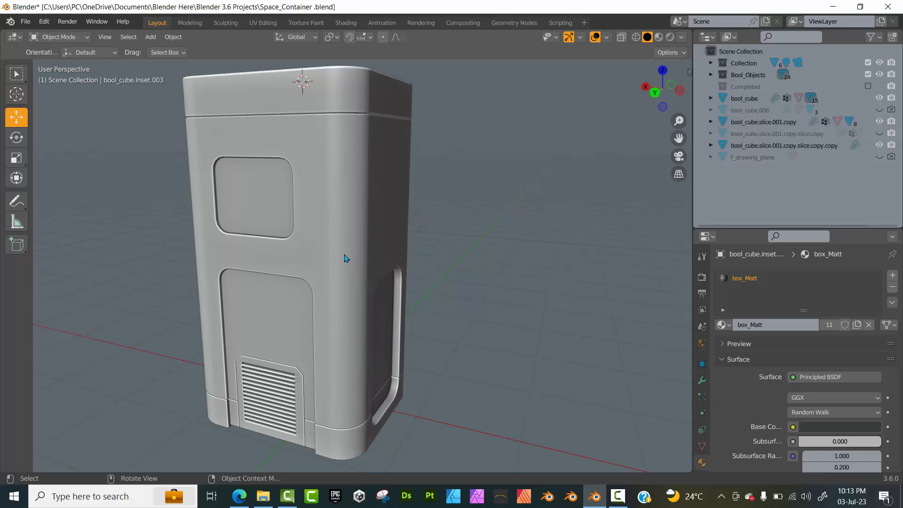
{"action": "left_click_drag", "start_coordinate": [346, 259], "coordinate": [380, 261]}
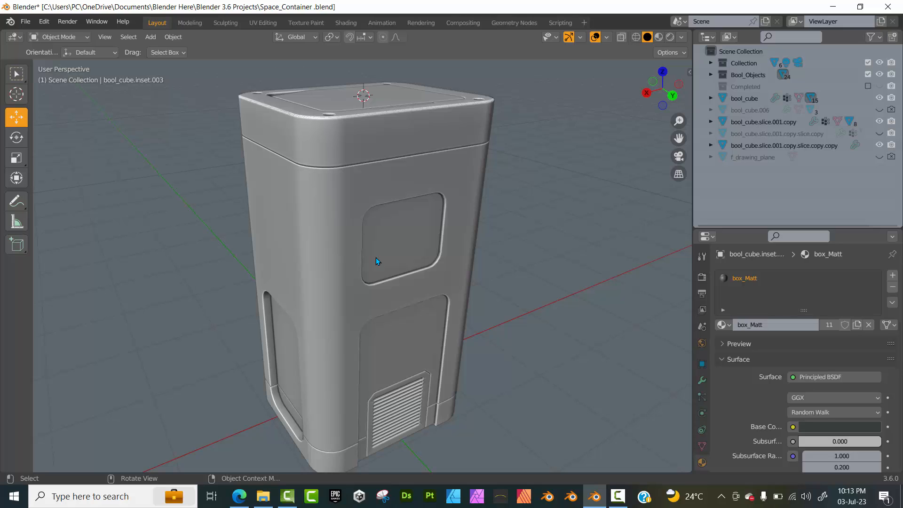
{"action": "key", "text": "n"}
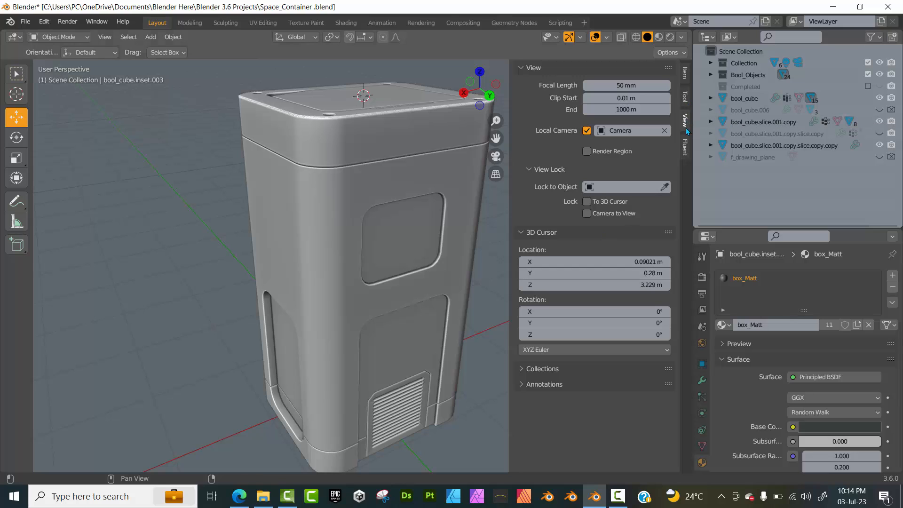
{"action": "left_click", "coordinate": [686, 142]}
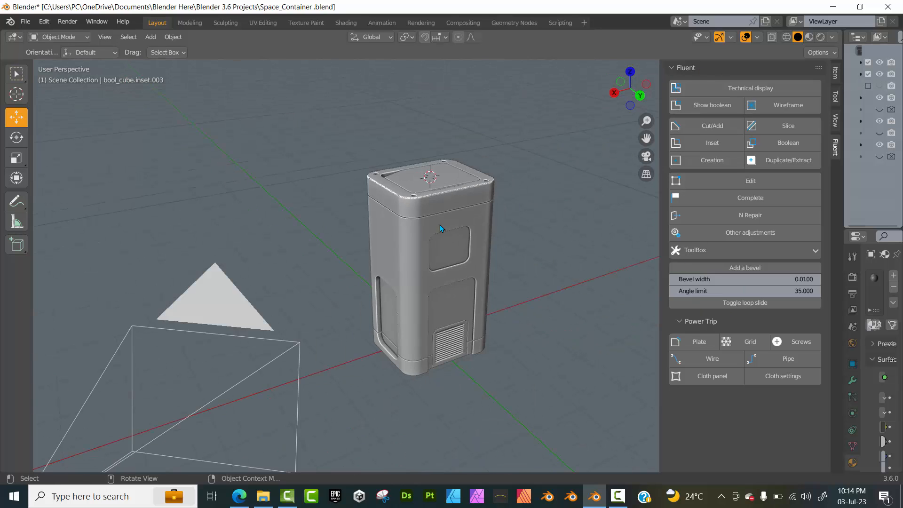
{"action": "left_click_drag", "start_coordinate": [440, 228], "coordinate": [302, 269]}
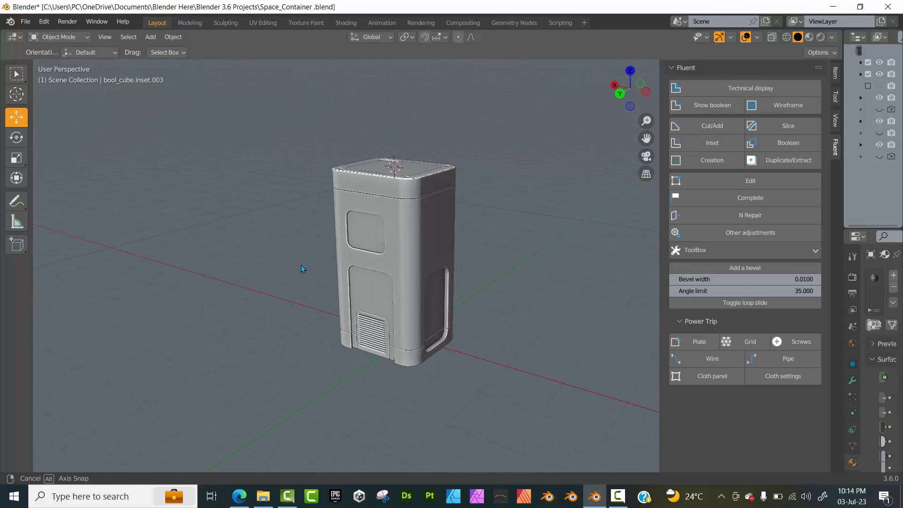